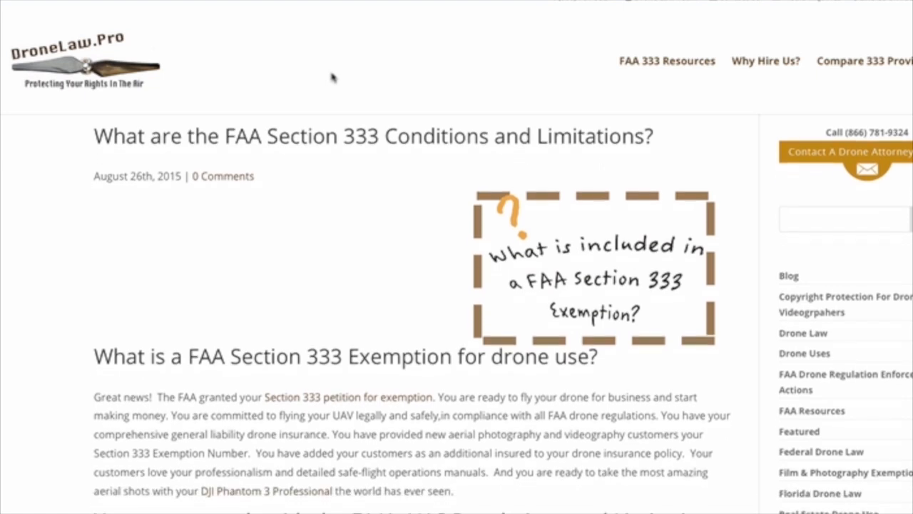
- Scroll the Section 333 article down to the 'Sample FAA 333 exemption limitations & conditions' heading
scroll(down, 3)
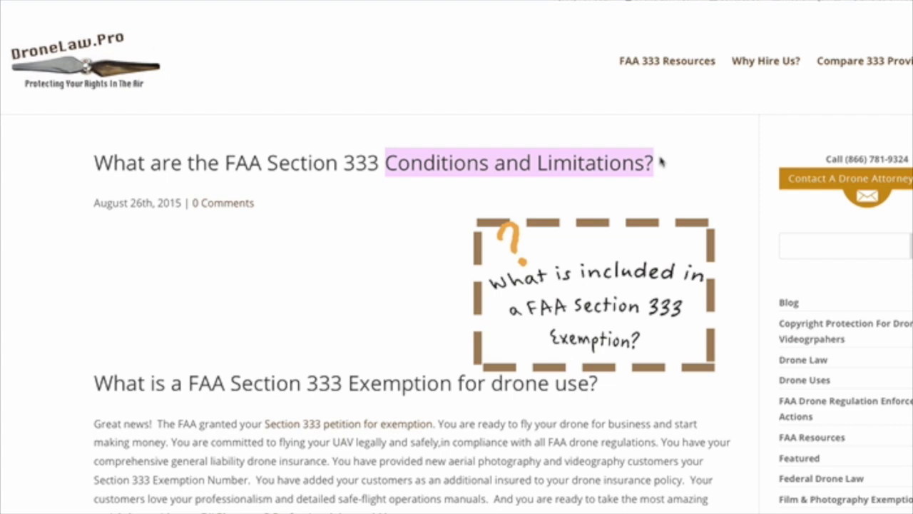
scroll(down, 3)
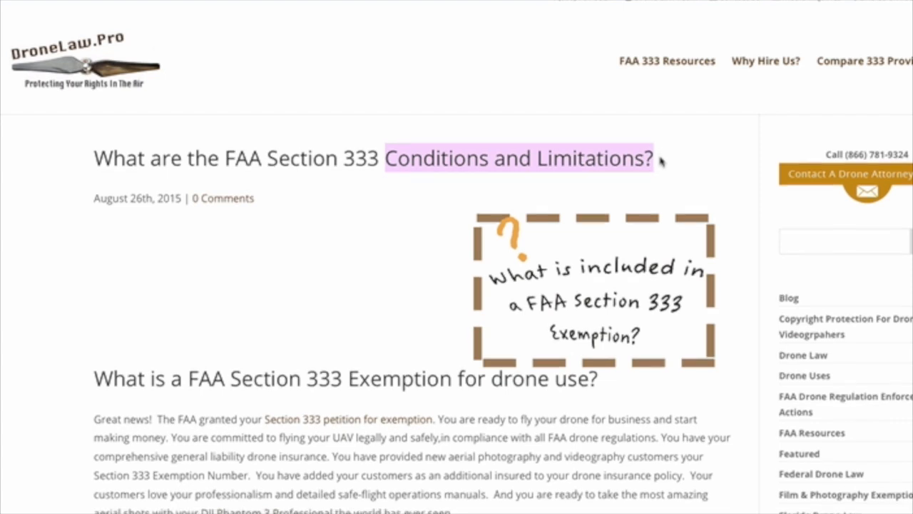
scroll(down, 3)
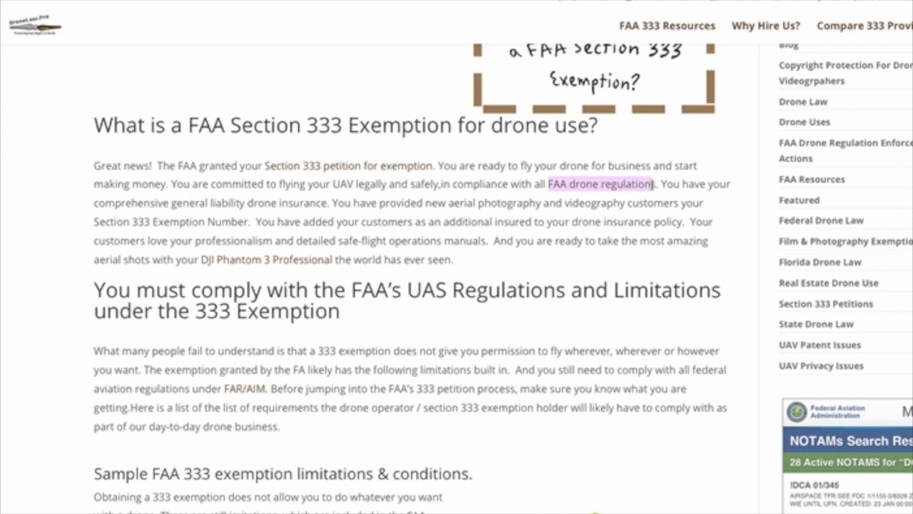
scroll(down, 3)
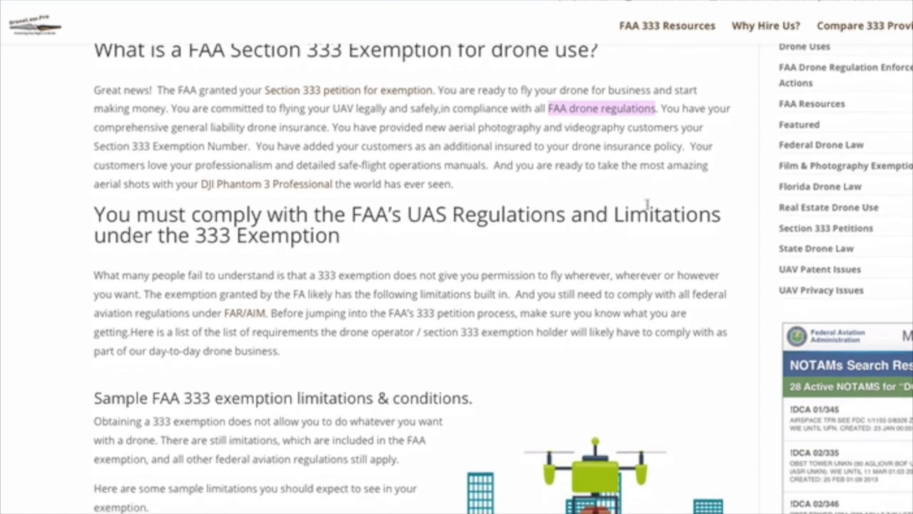
scroll(down, 3)
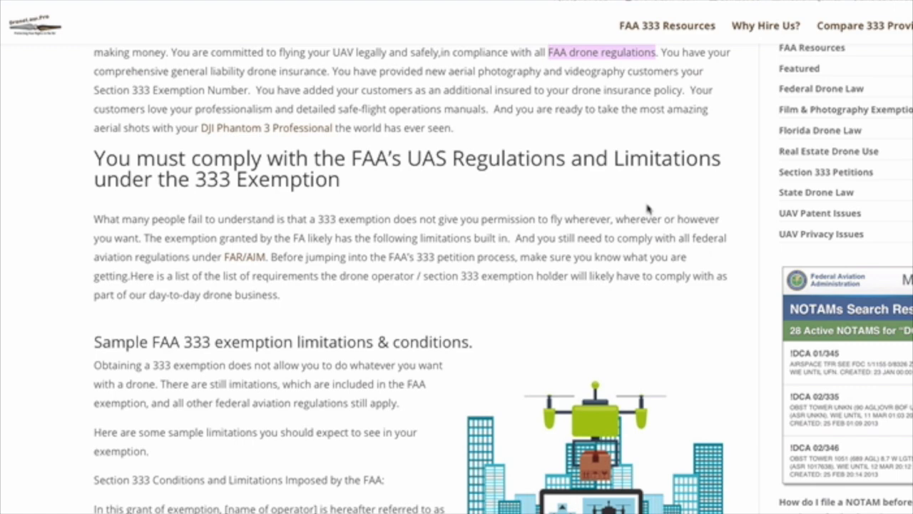
scroll(down, 3)
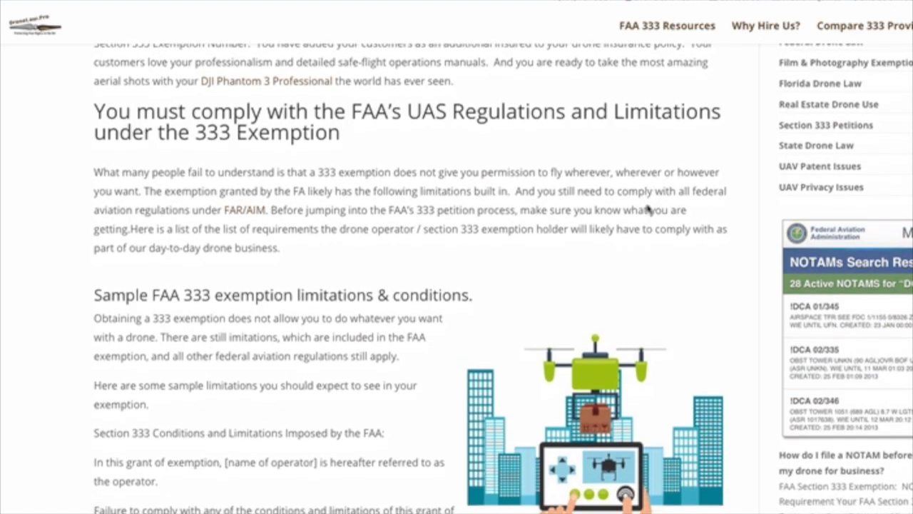
scroll(down, 3)
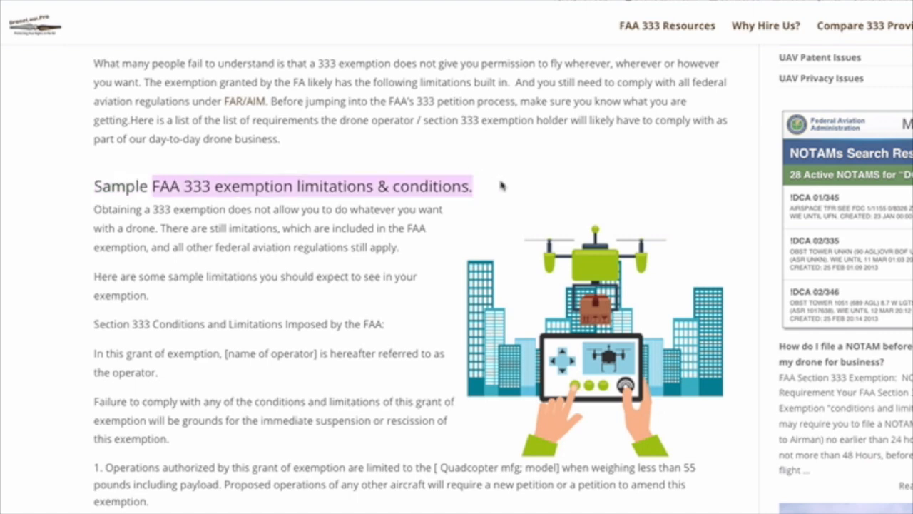
- Scroll into the numbered conditions list and mark the text of the first condition
scroll(down, 3)
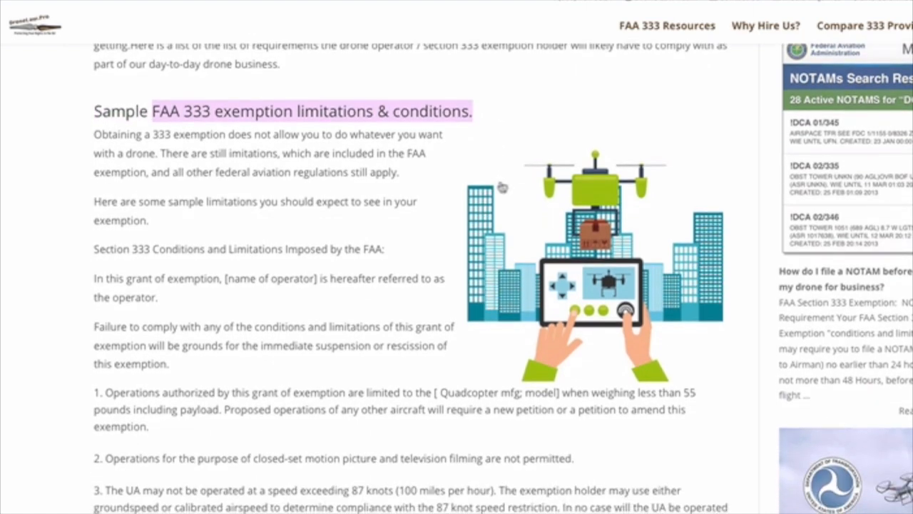
scroll(down, 3)
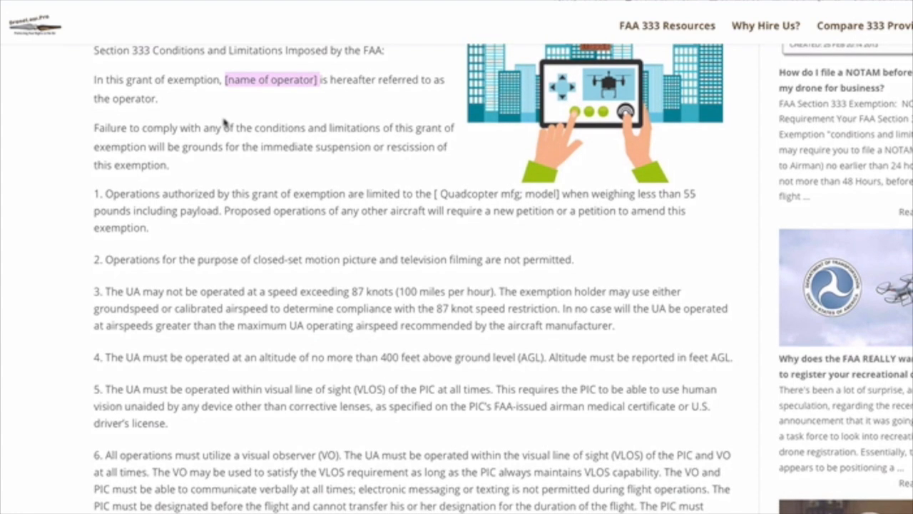
scroll(down, 3)
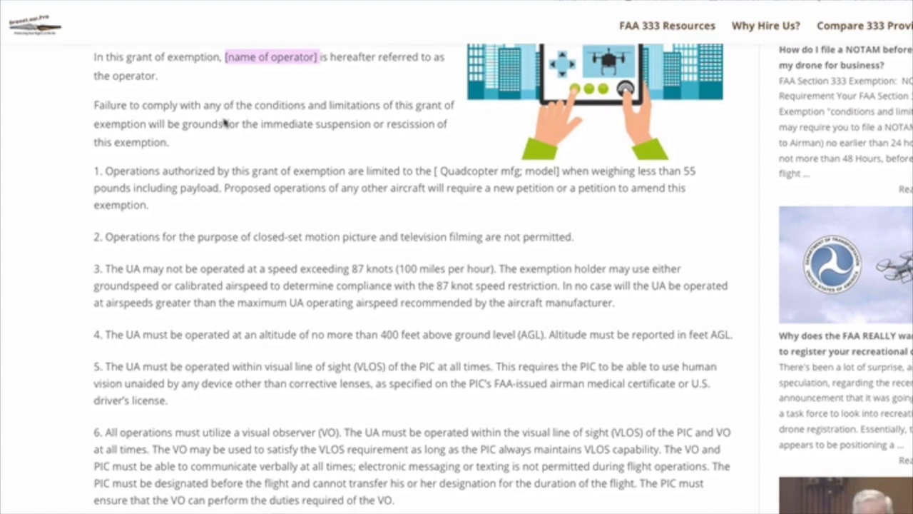
scroll(down, 3)
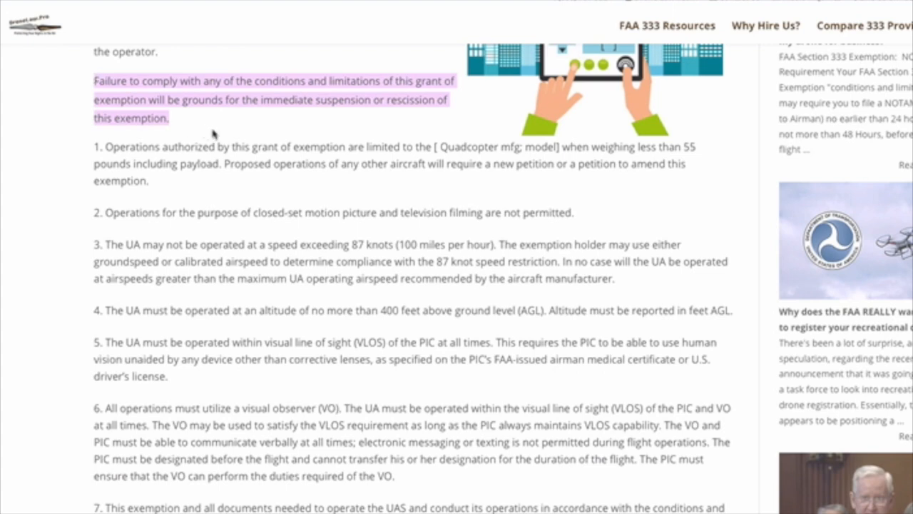
scroll(down, 3)
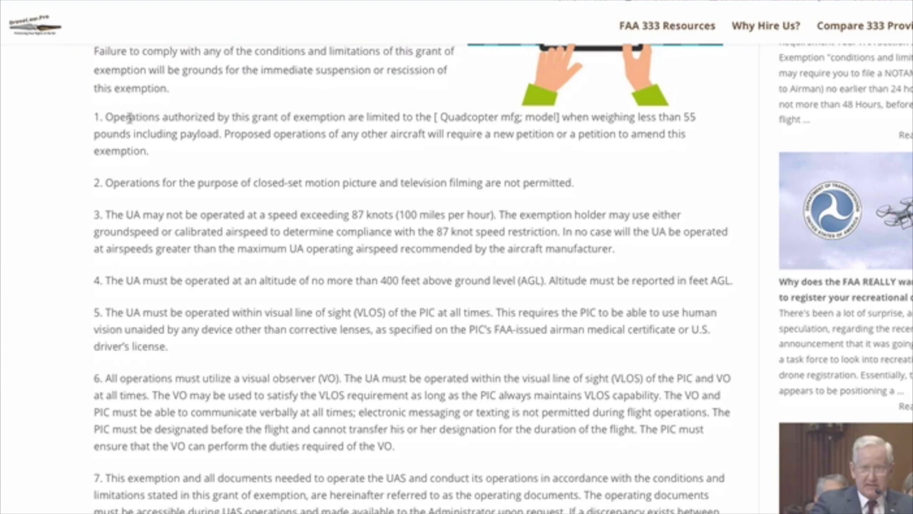
drag(106, 117, 148, 152)
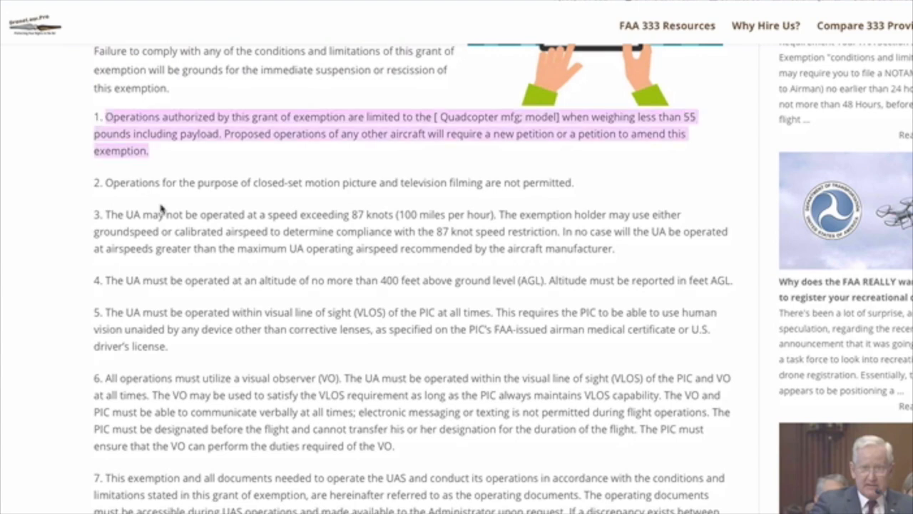
- Continue down the conditions list until condition 26 with sub-items a and b is on screen
scroll(down, 3)
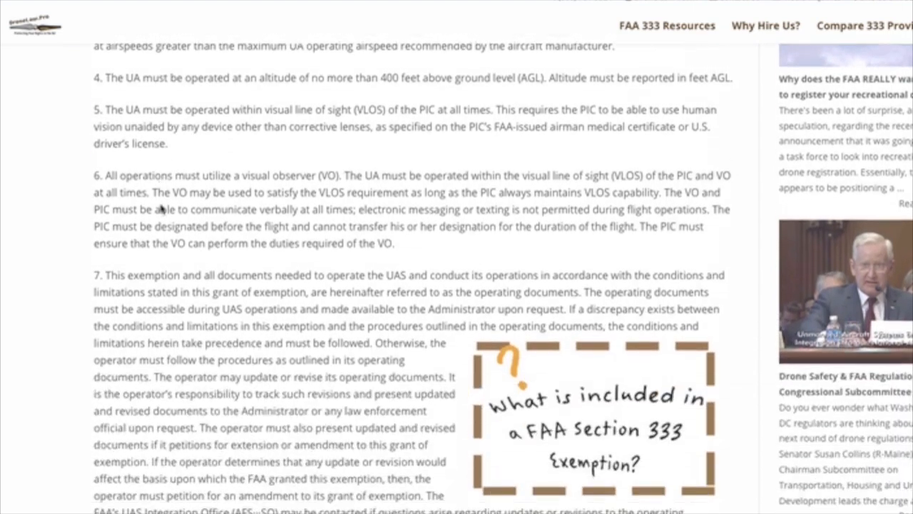
scroll(down, 3)
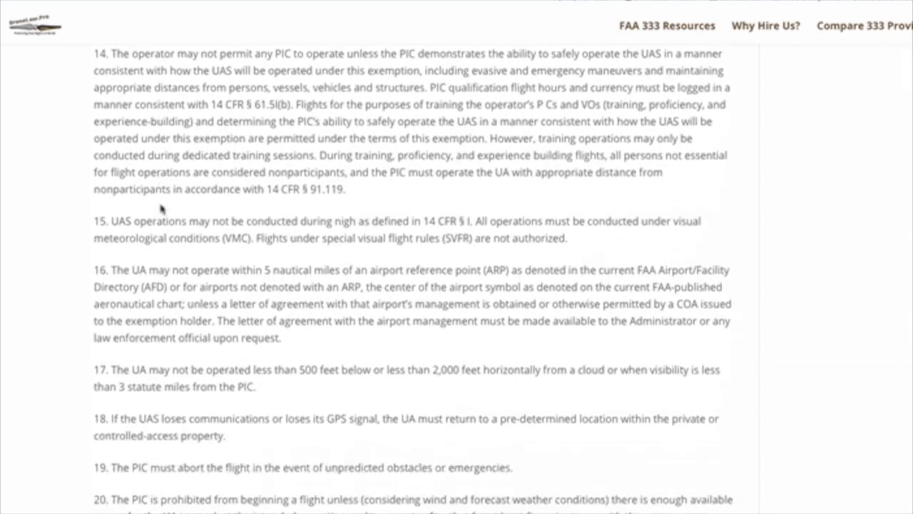
scroll(down, 3)
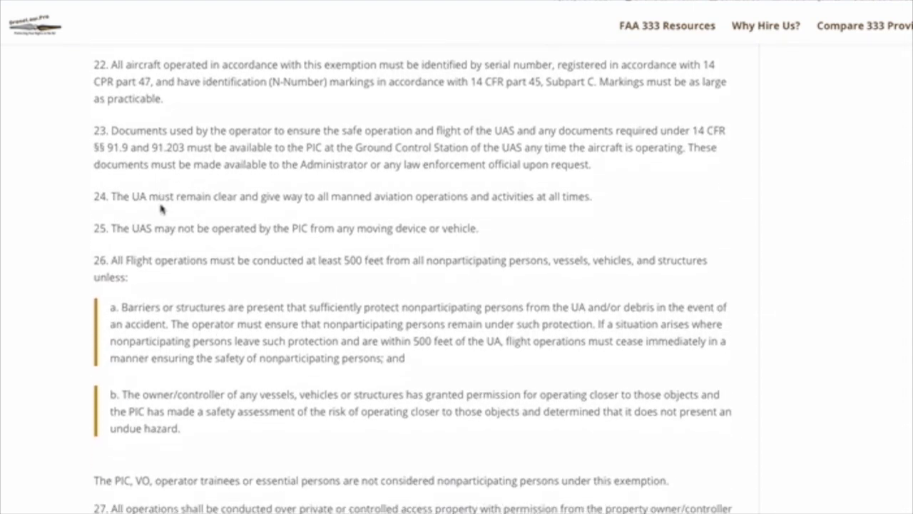
- Highlight condition 26's text and the phrase 'nonparticipating persons' in provision a
scroll(down, 3)
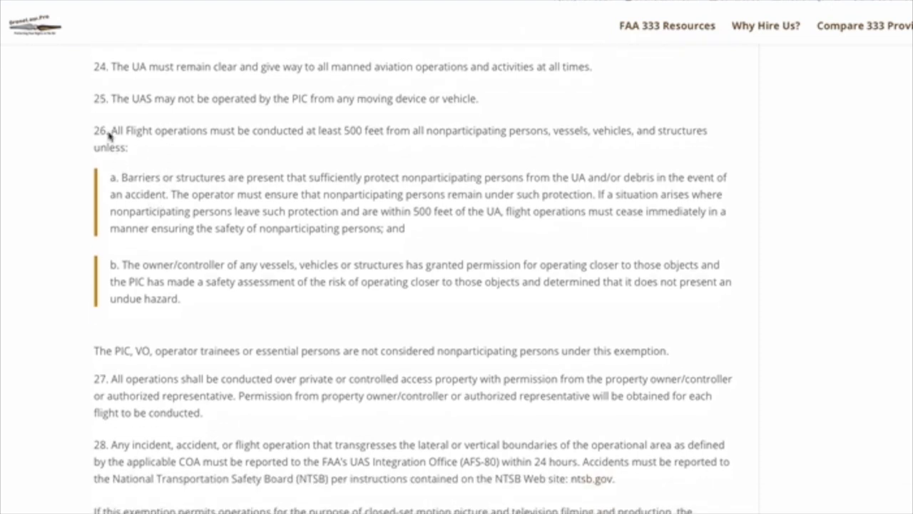
drag(111, 130, 179, 298)
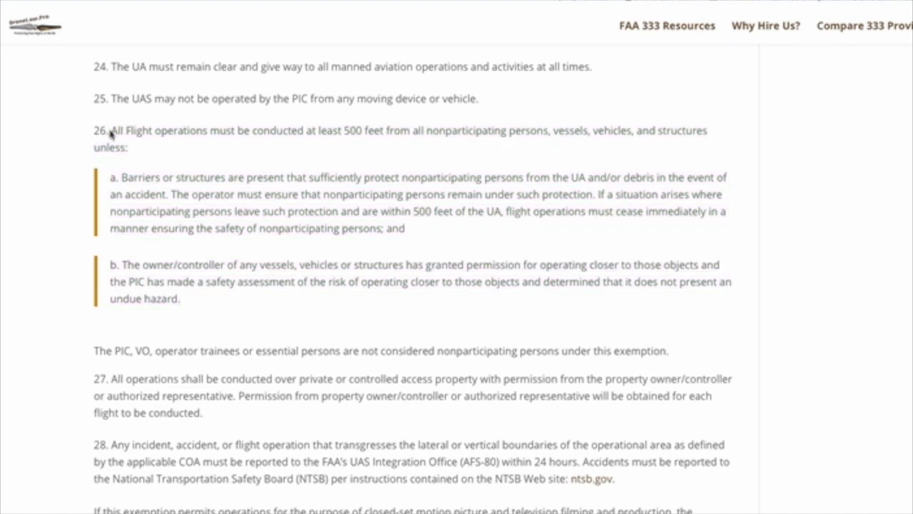
drag(111, 131, 128, 147)
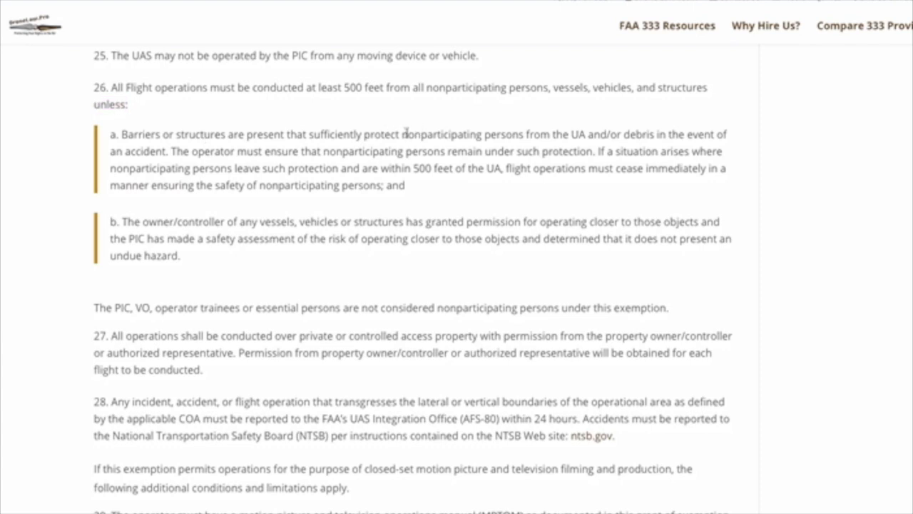
double_click(466, 134)
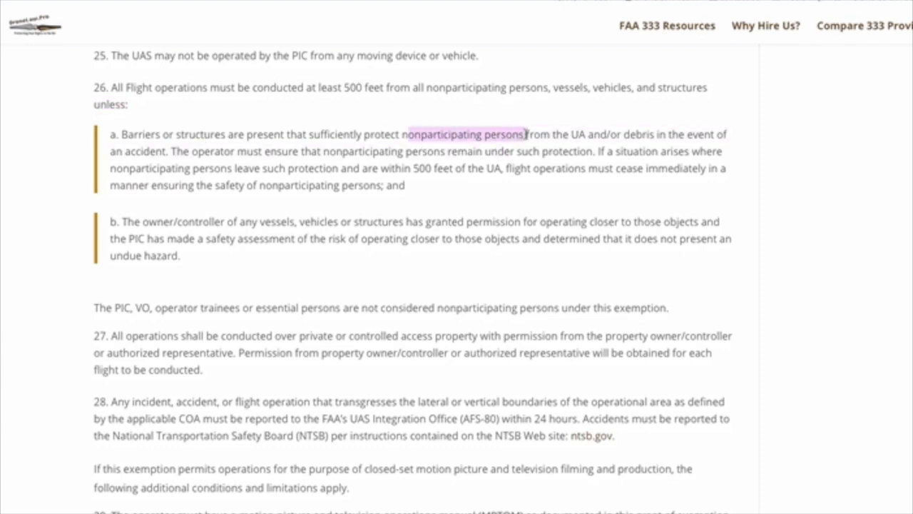
- Highlight 'vessels, vehicles or structures' and 'granted permission' in provision b
scroll(down, 3)
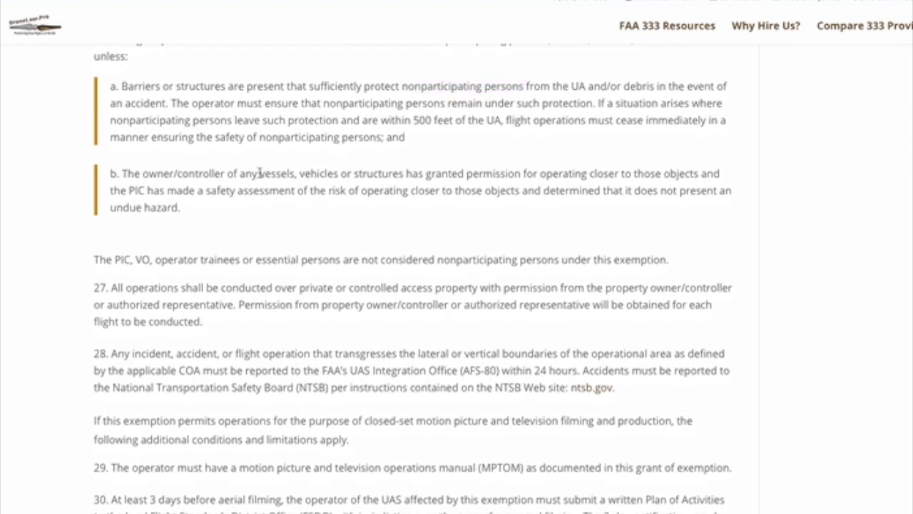
drag(259, 172, 405, 172)
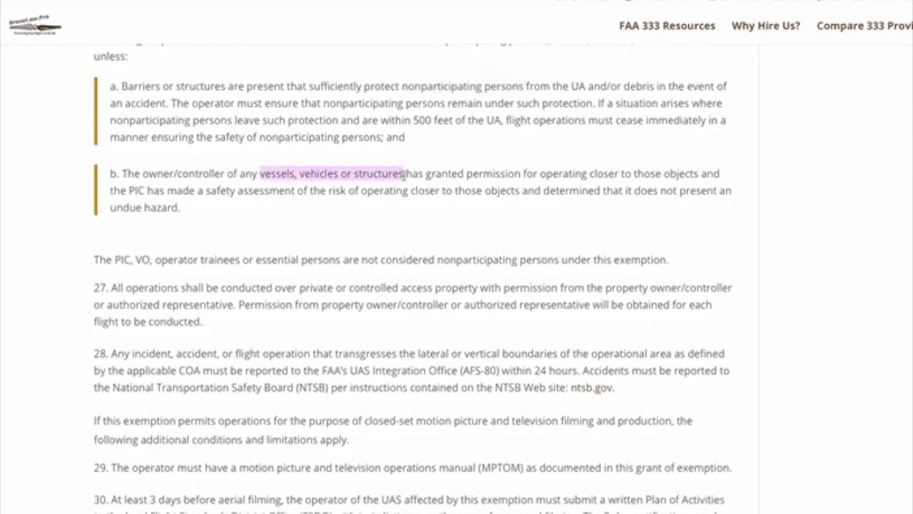
scroll(up, 3)
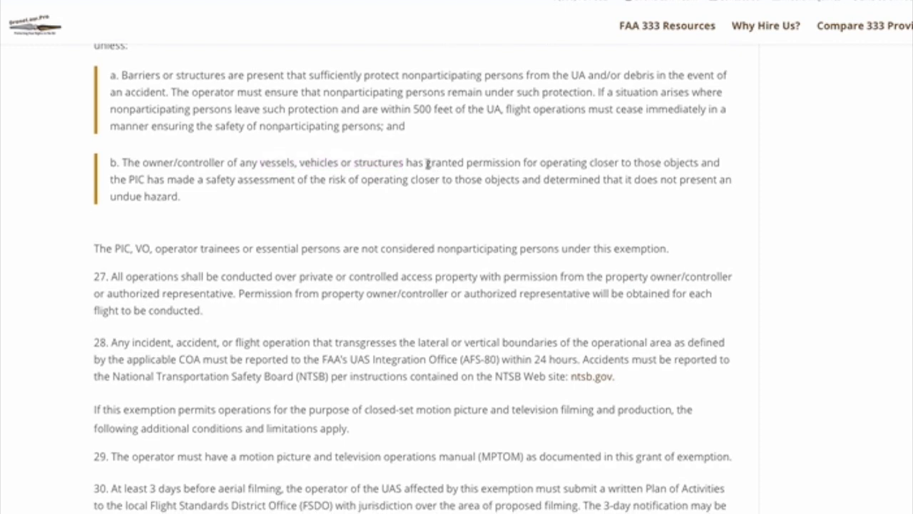
drag(426, 163, 523, 163)
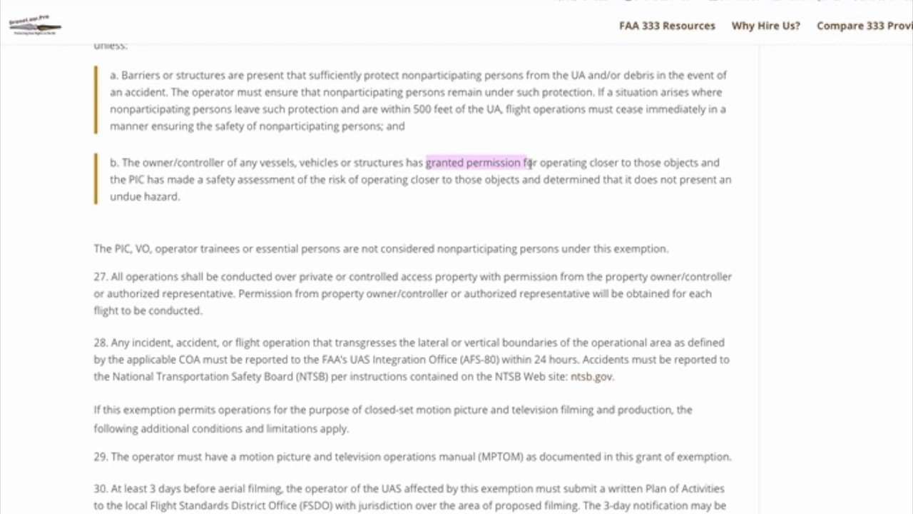
scroll(up, 3)
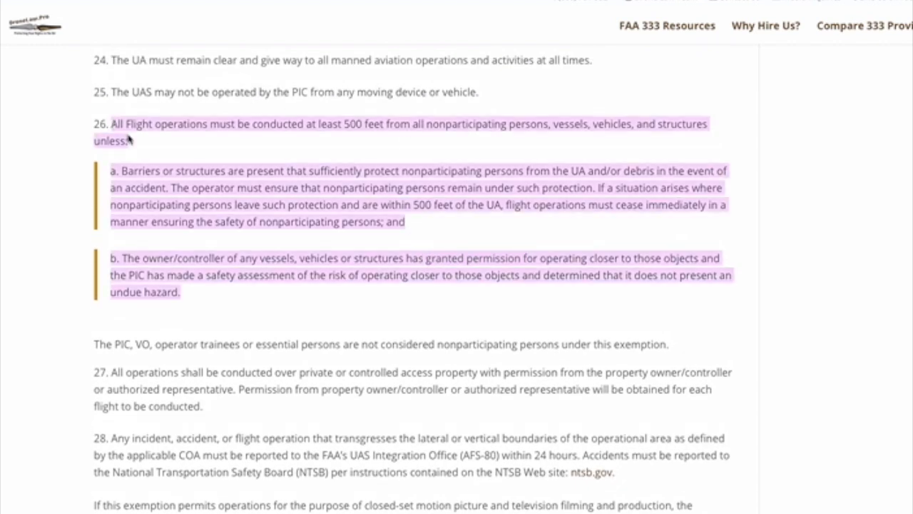
mouse_move(8, 83)
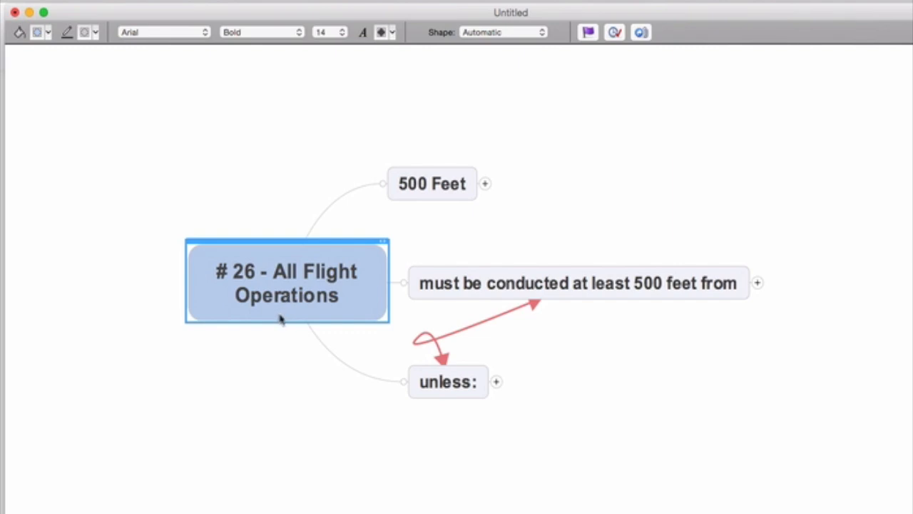
mouse_move(360, 286)
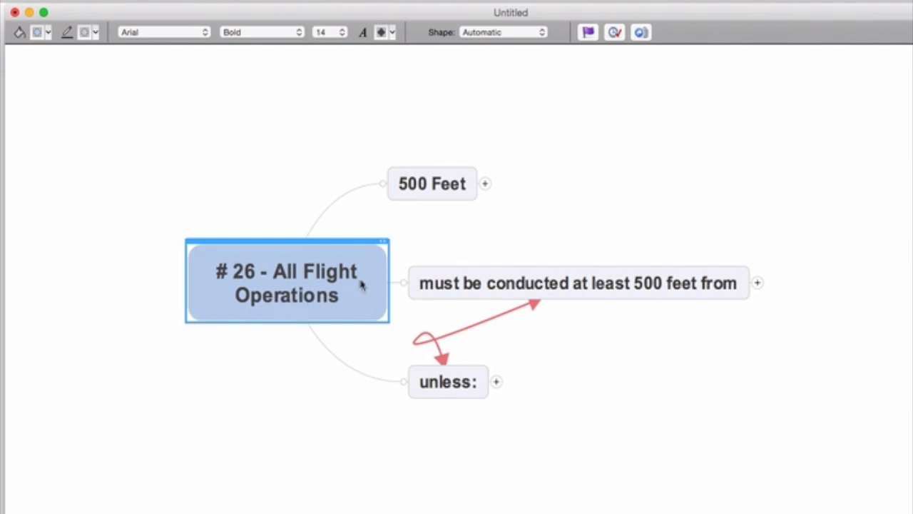
mouse_move(478, 223)
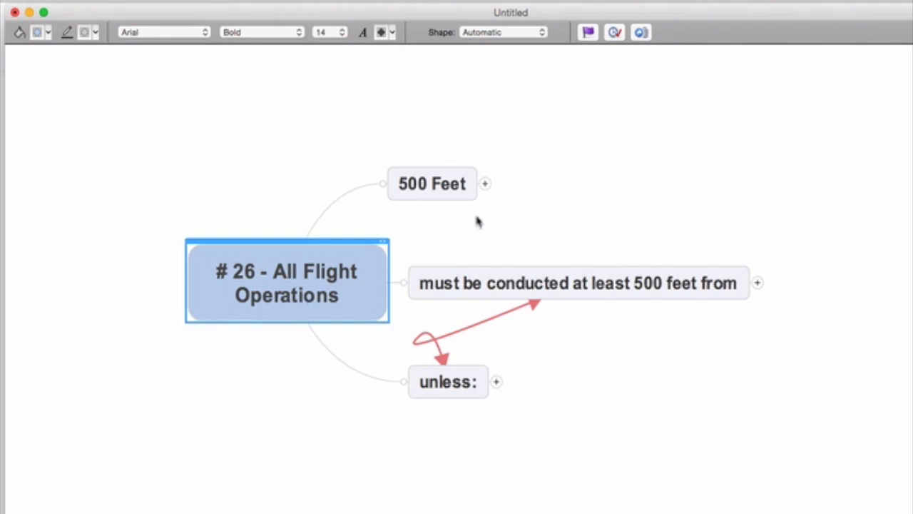
- Expand the 500 Feet branch, the 500-feet-from branch and its all nonparticipating examples
click(485, 183)
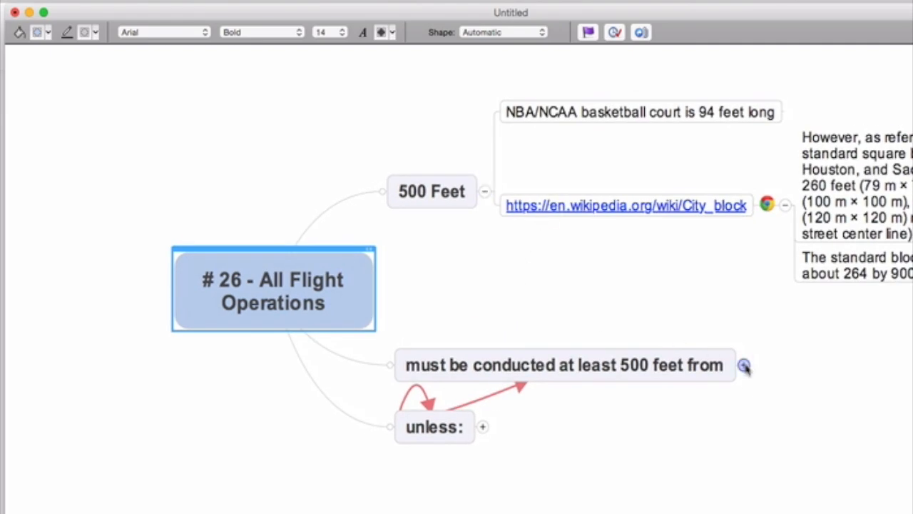
click(743, 366)
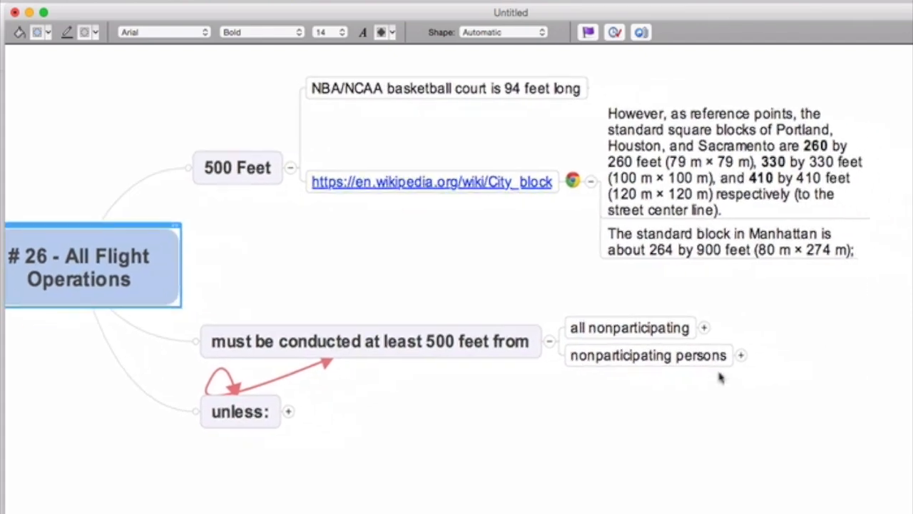
click(705, 327)
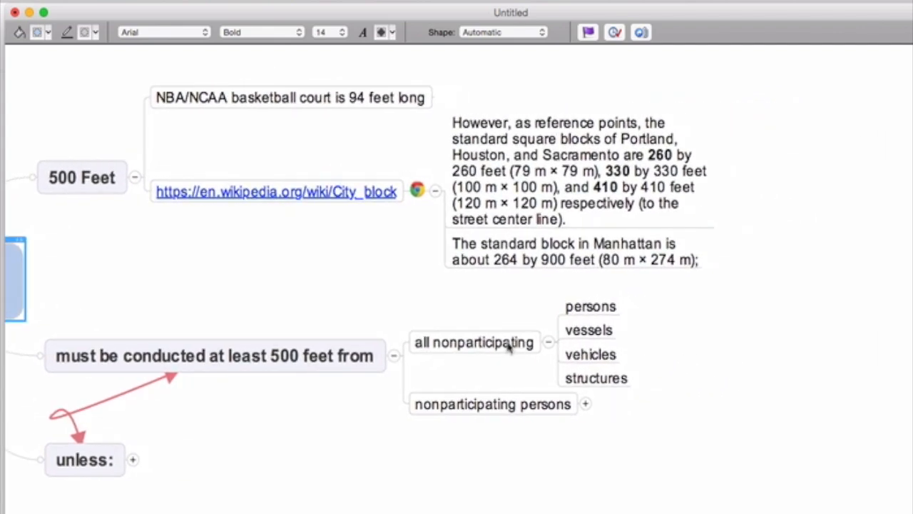
- Review the persons and all nonparticipating topics, then fold the 500-feet-from branch back up
click(591, 306)
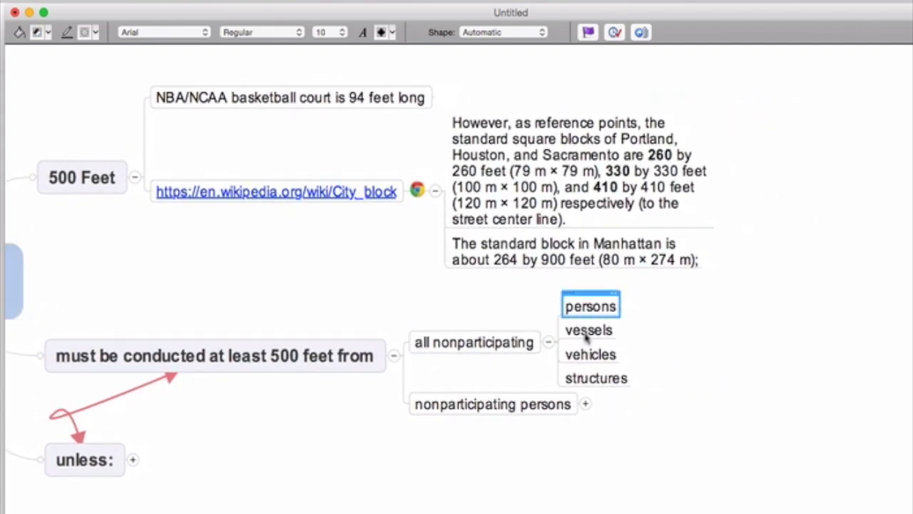
click(473, 342)
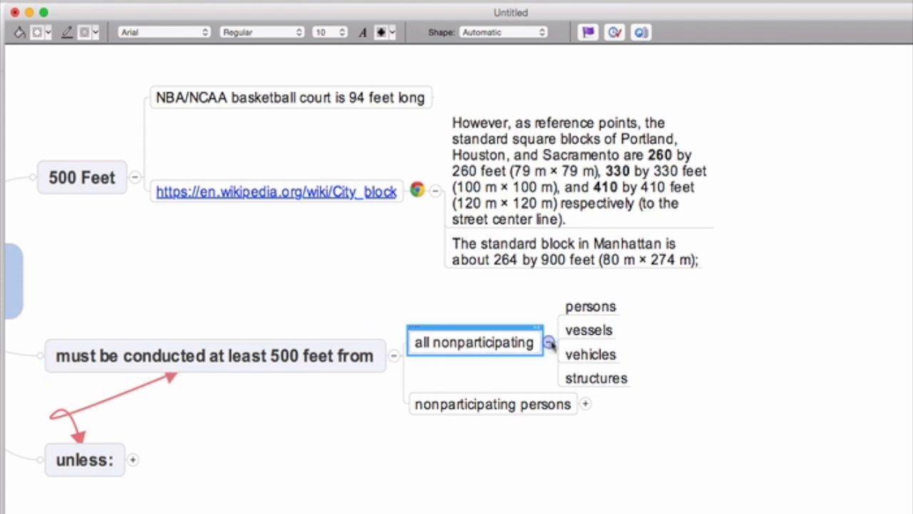
click(591, 305)
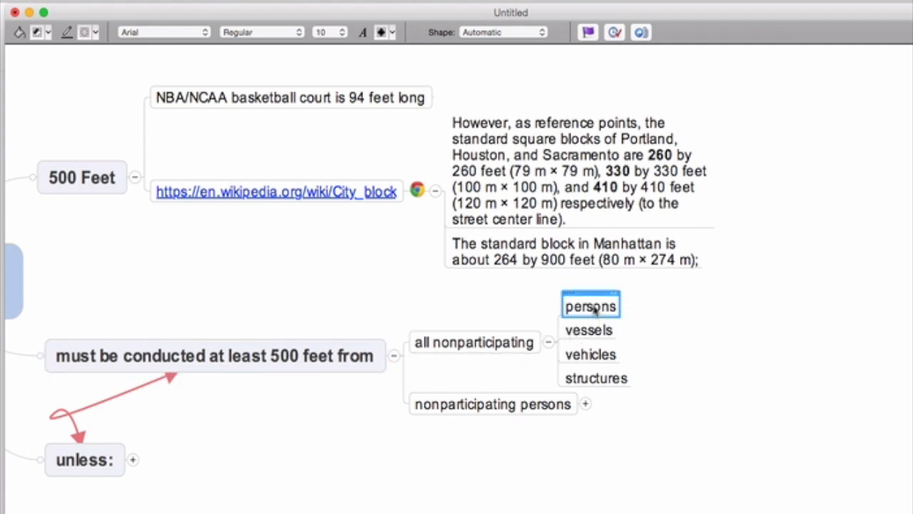
click(595, 377)
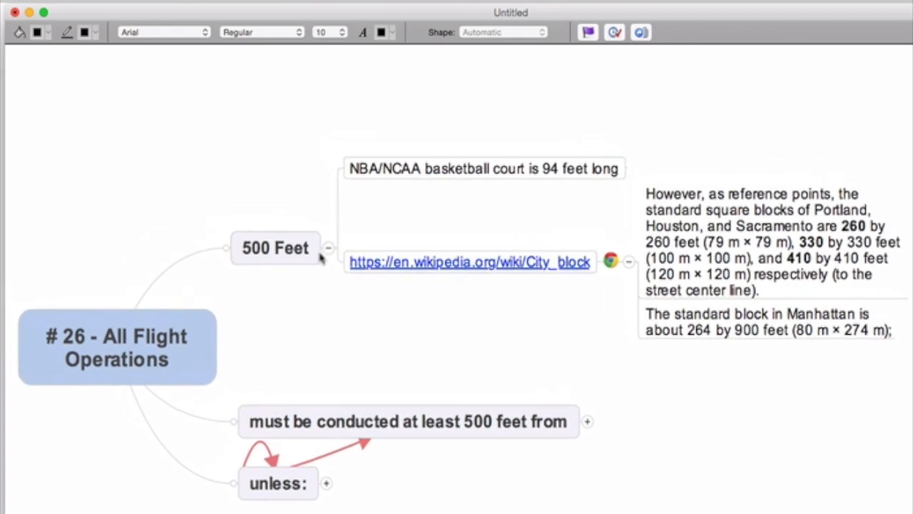
- Select the basketball court comparison, review the vehicles example, and collapse the all nonparticipating examples
click(485, 169)
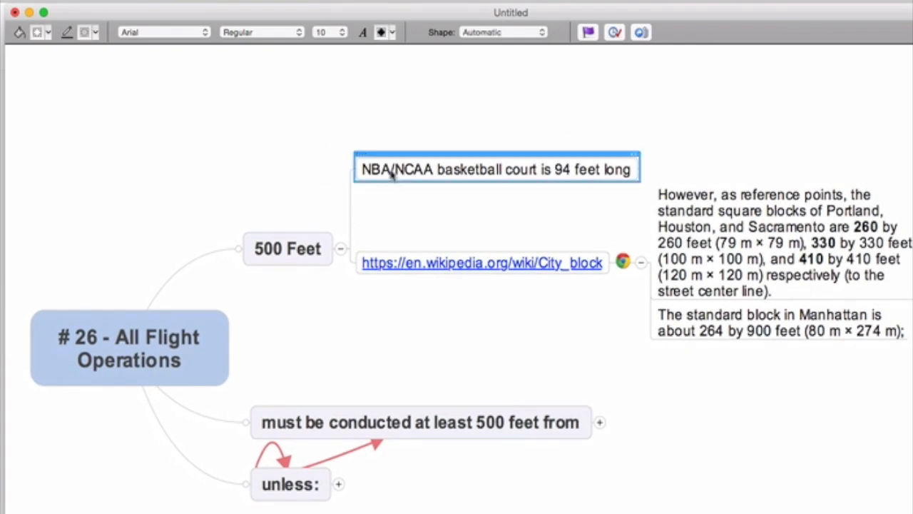
mouse_move(399, 206)
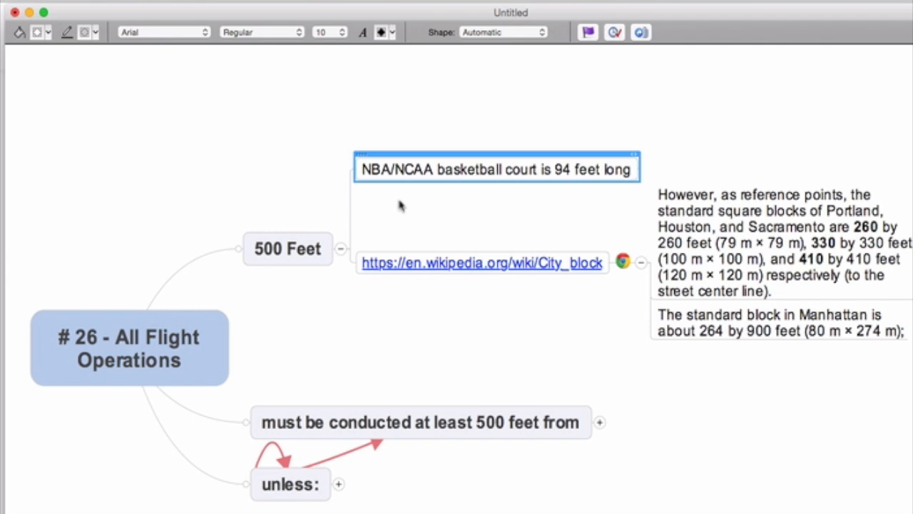
scroll(up, 3)
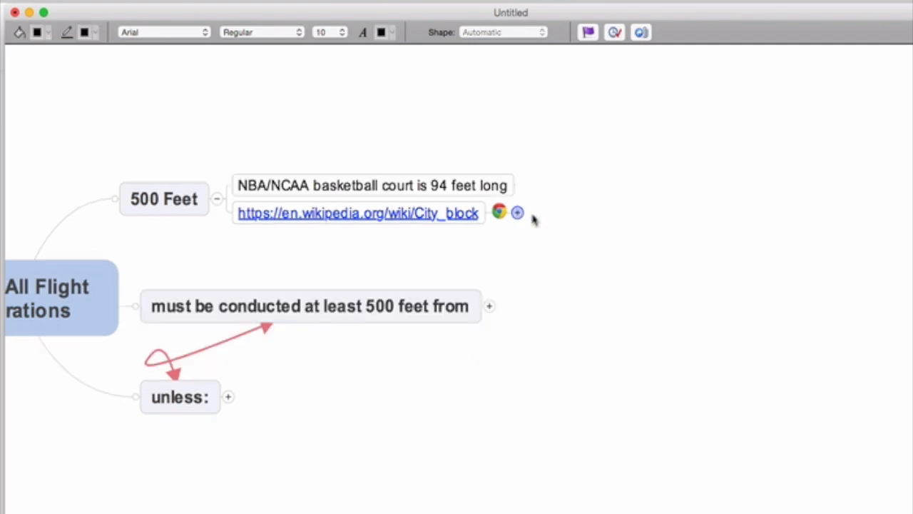
scroll(up, 3)
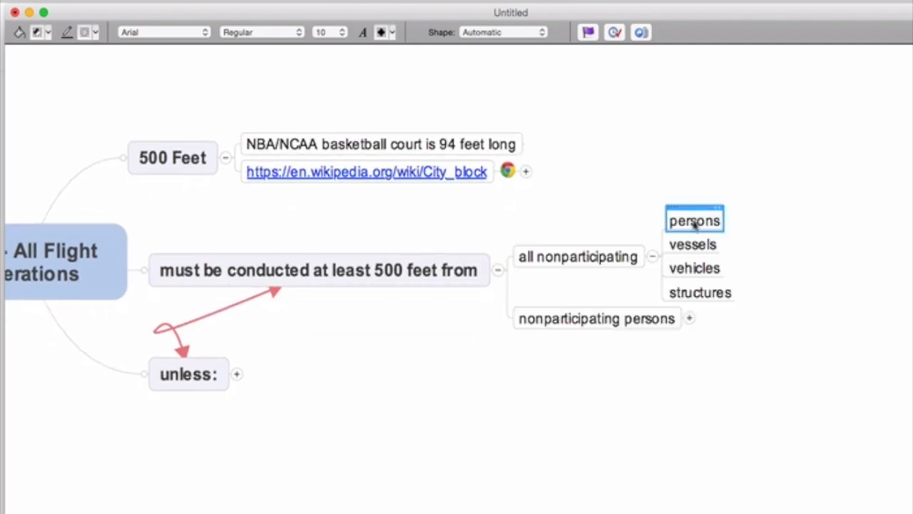
click(693, 268)
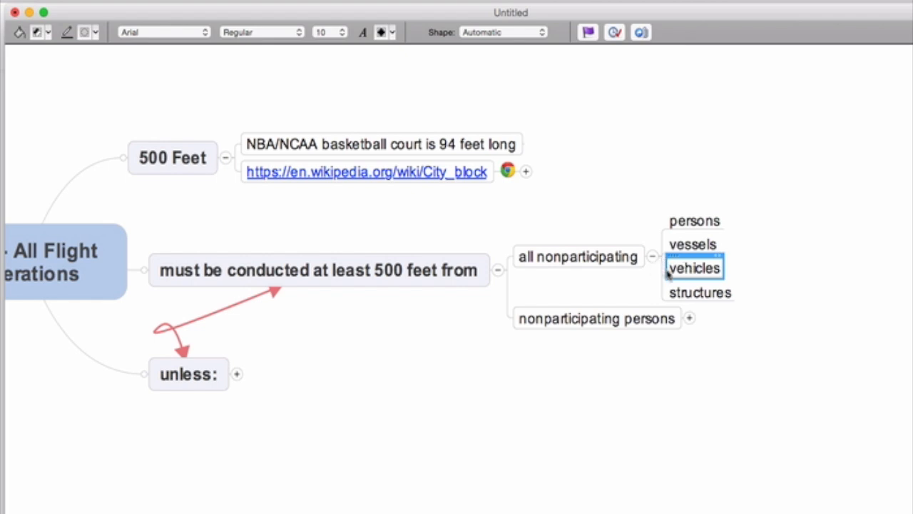
click(650, 257)
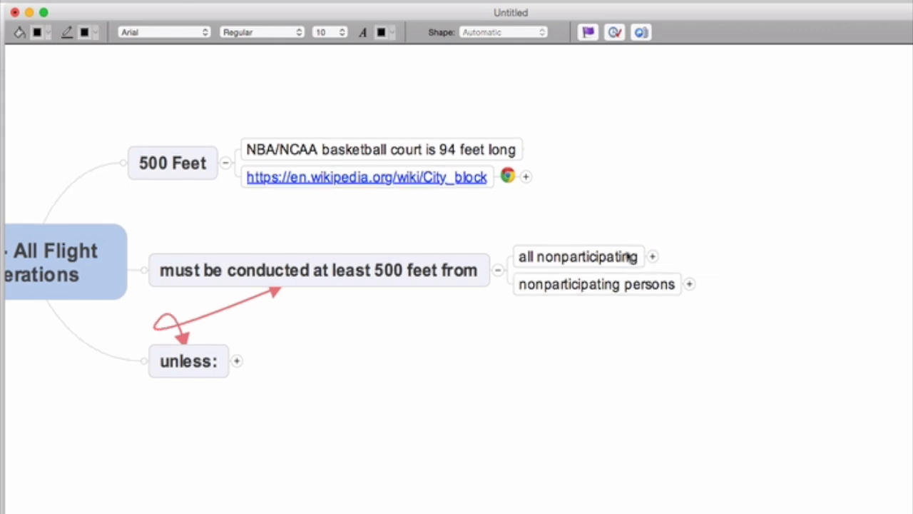
- Expand nonparticipating persons exclusions and review the VO, operator trainees and essential persons entries
click(578, 257)
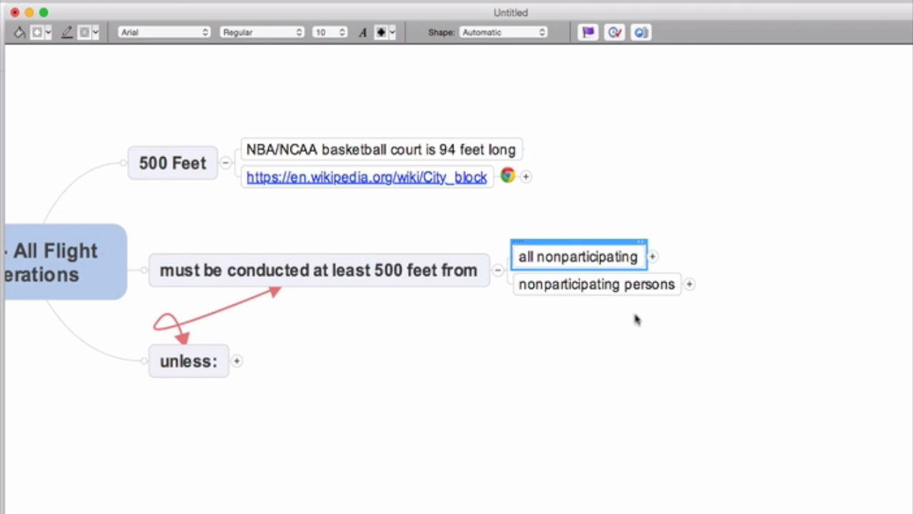
mouse_move(688, 284)
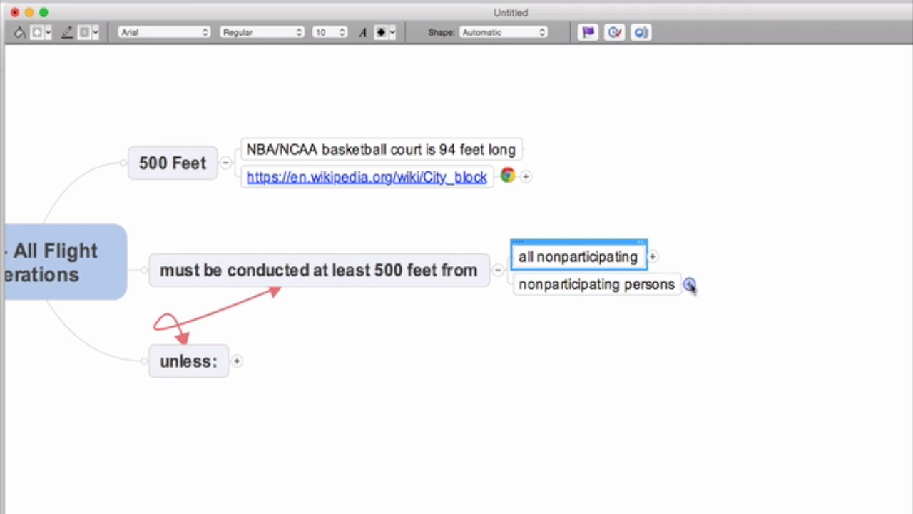
click(689, 286)
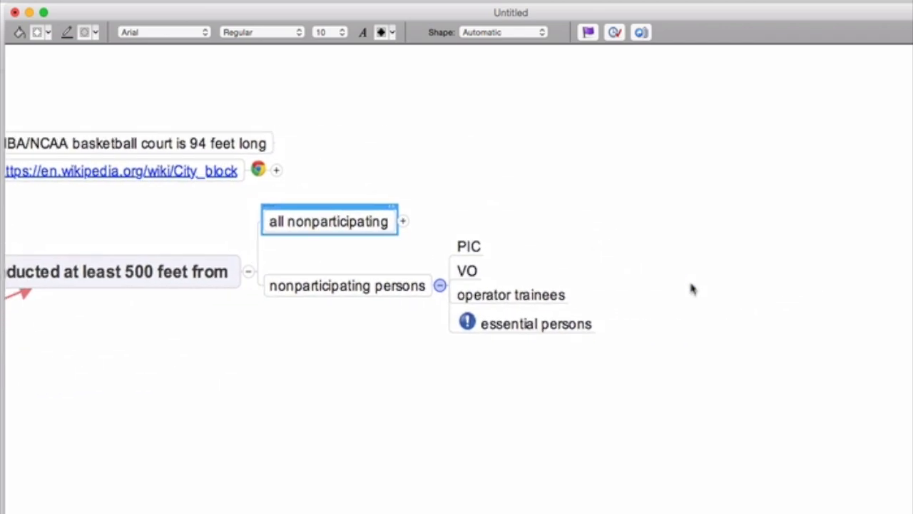
scroll(down, 3)
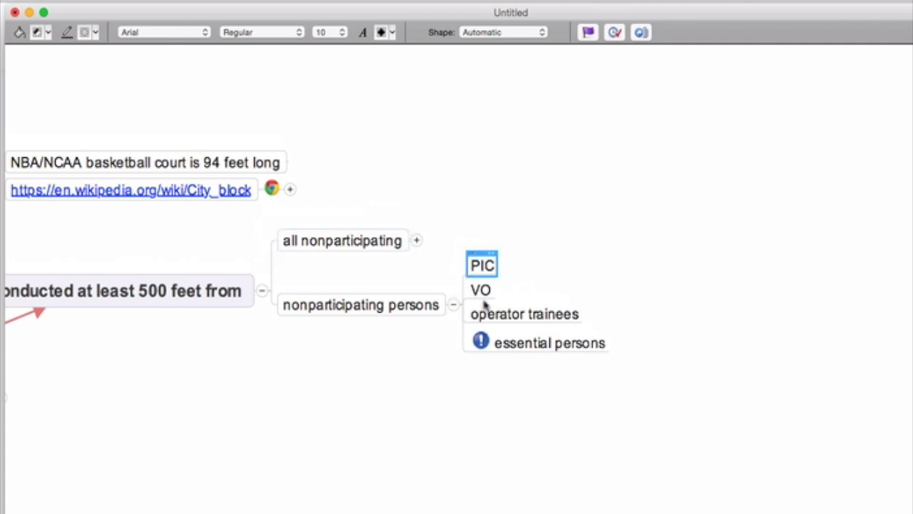
click(481, 290)
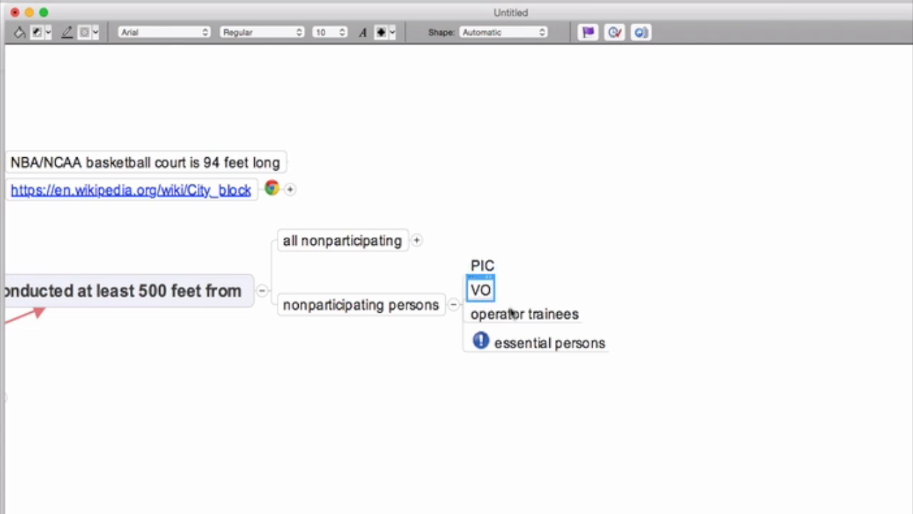
click(522, 309)
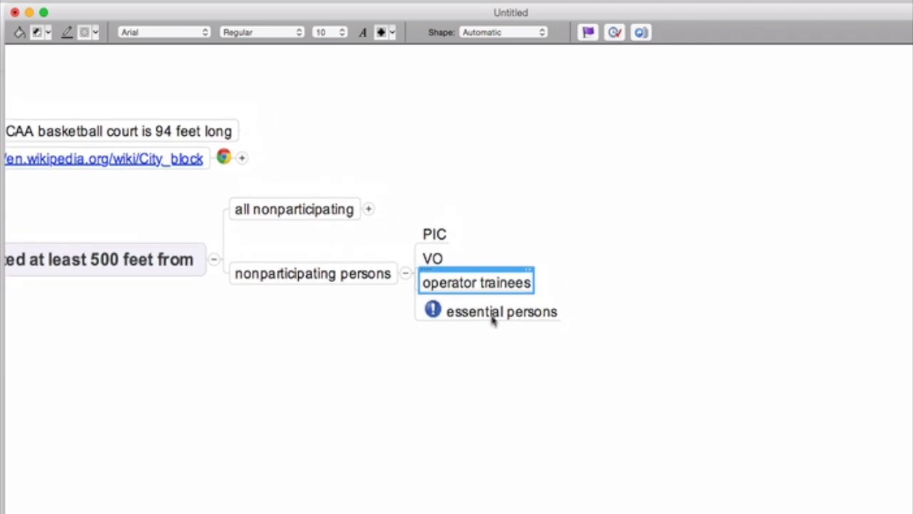
click(502, 311)
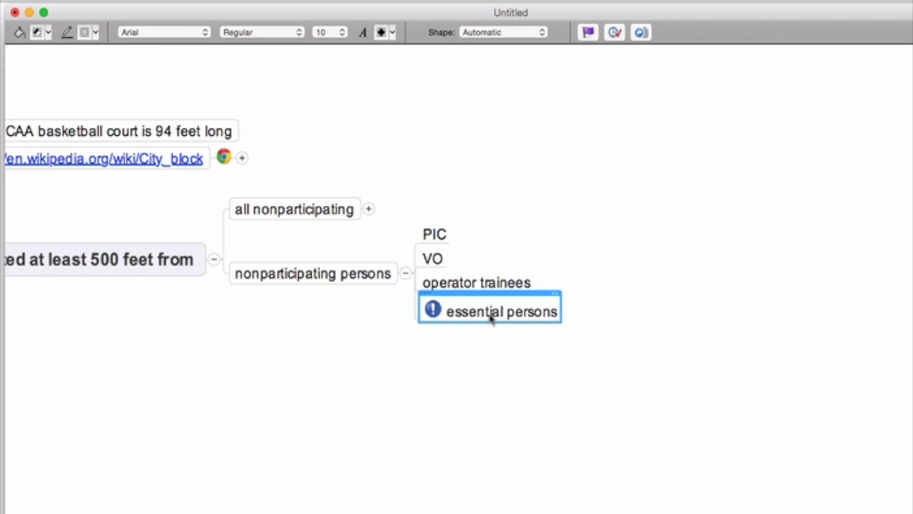
mouse_move(406, 274)
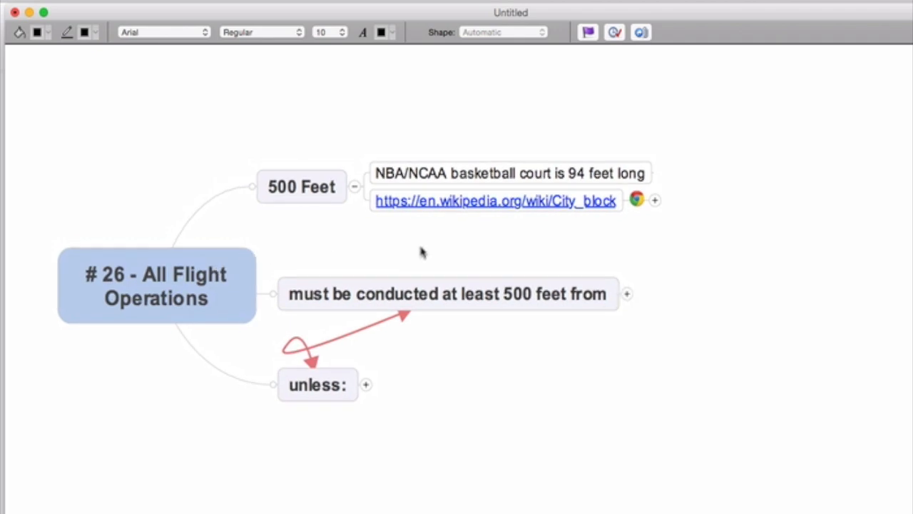
- Expand the 500-foot rule's nonparticipating examples and the unless branch's provisions a and b
click(627, 293)
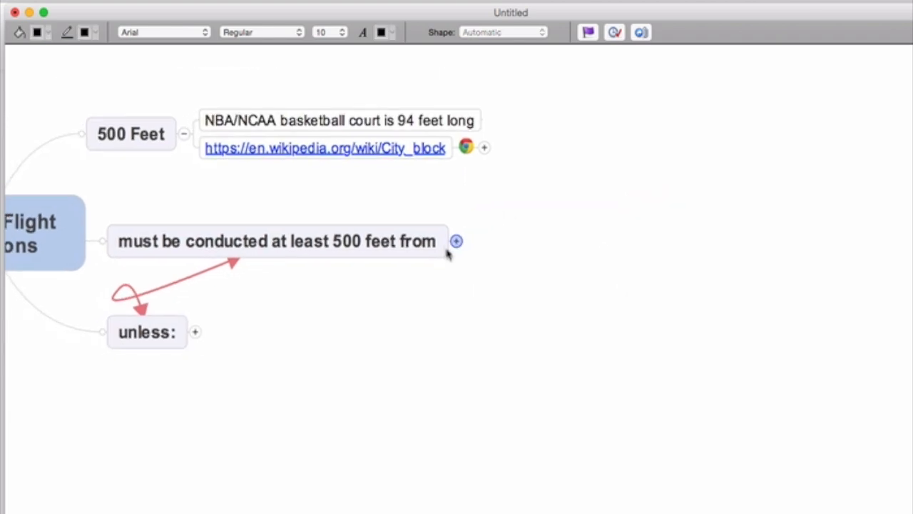
click(277, 240)
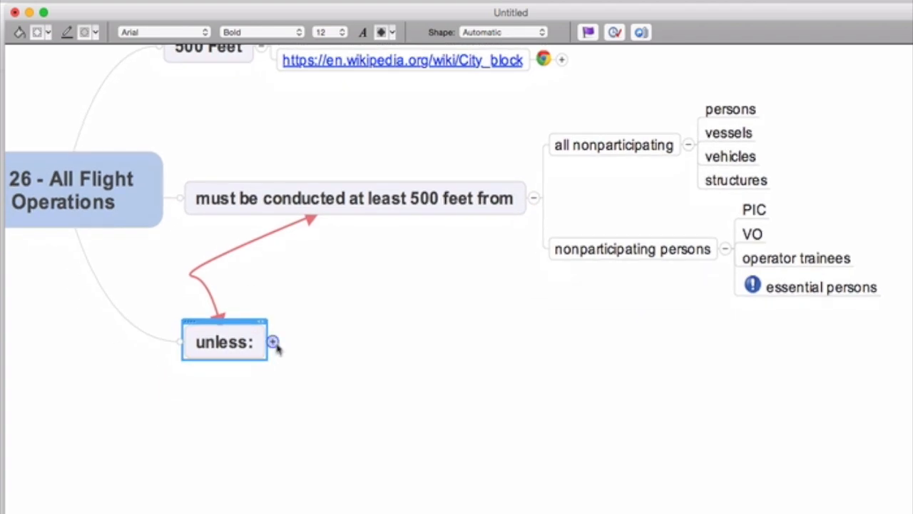
click(274, 342)
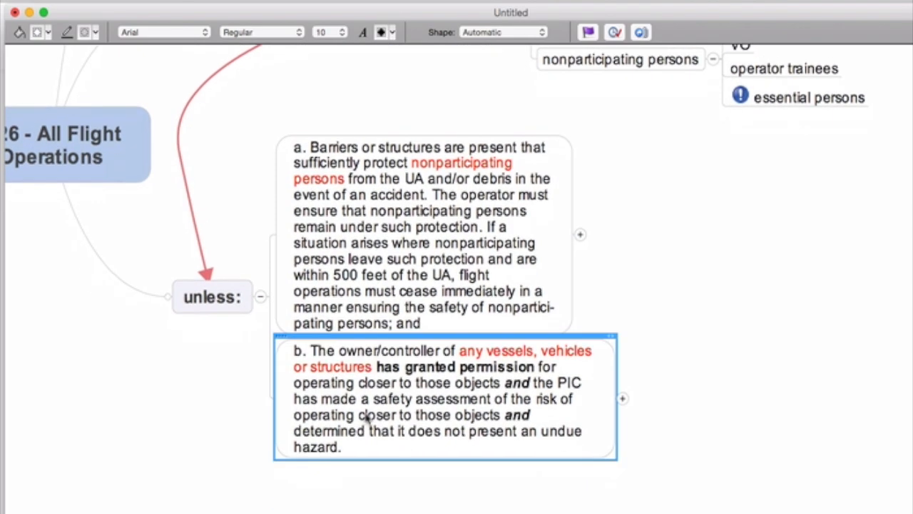
- Expand provision a into its barrier notes and select the note about barriers protecting persons
click(421, 214)
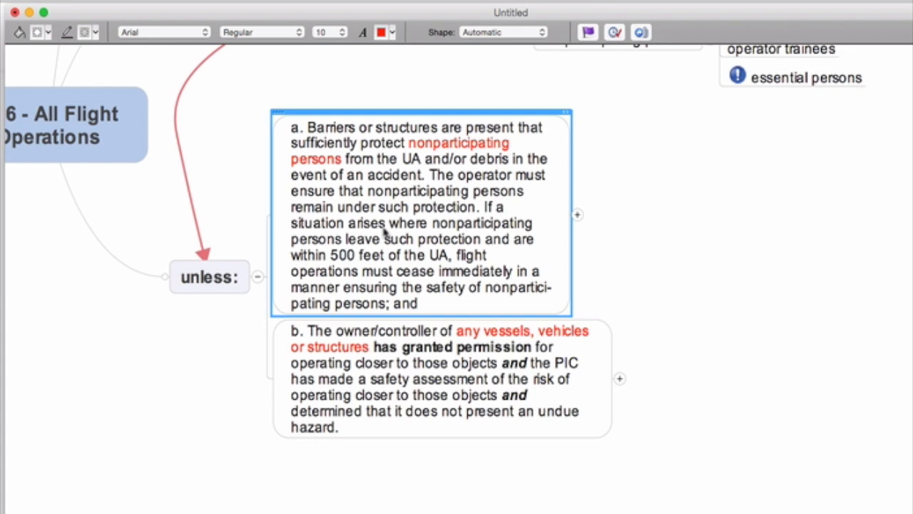
mouse_move(380, 278)
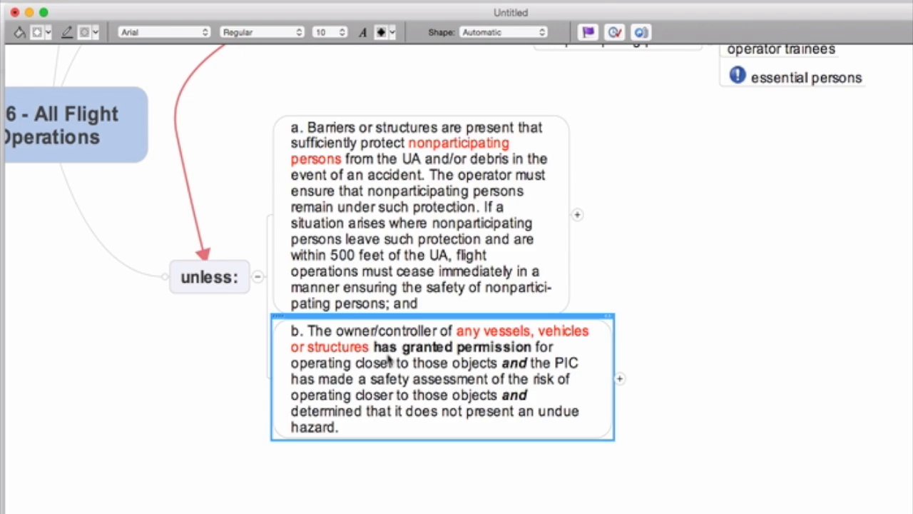
click(414, 214)
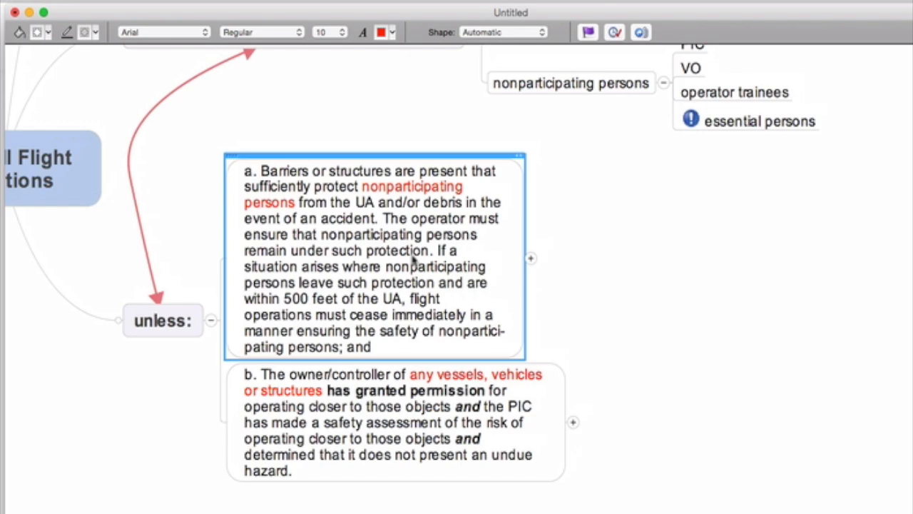
mouse_move(436, 251)
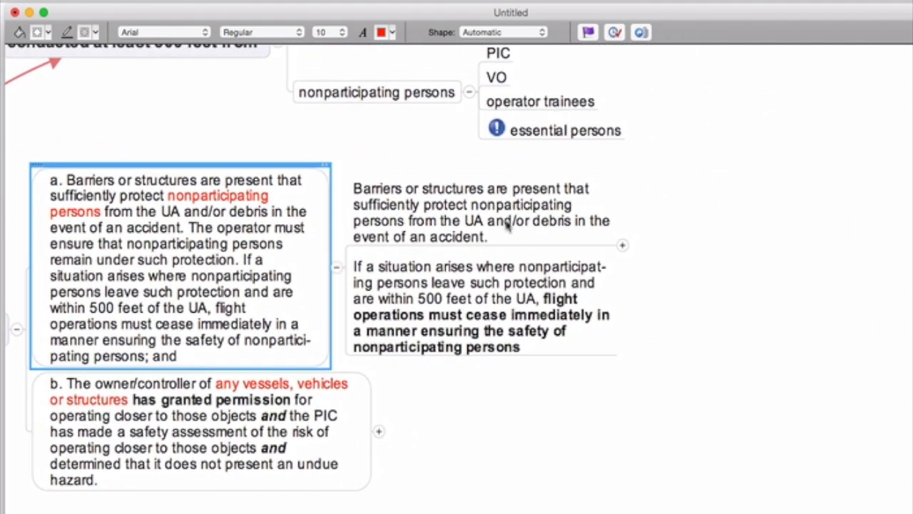
click(483, 211)
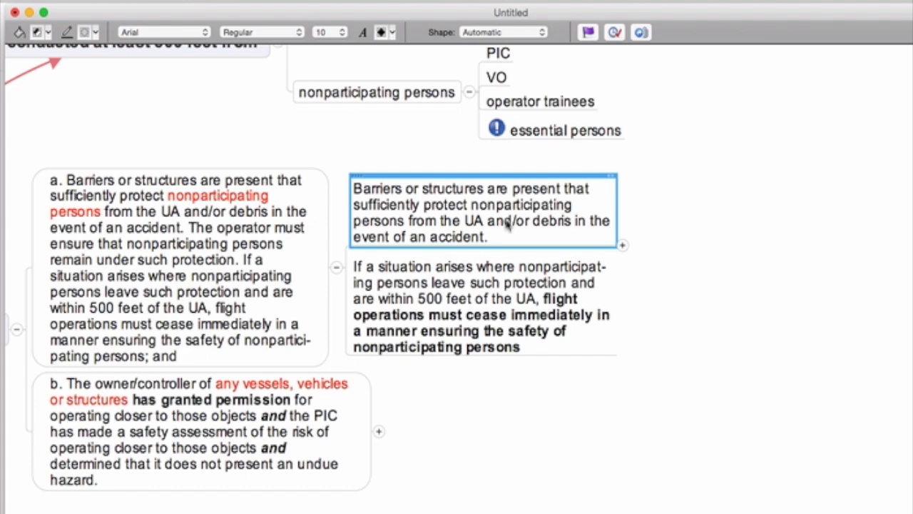
mouse_move(528, 234)
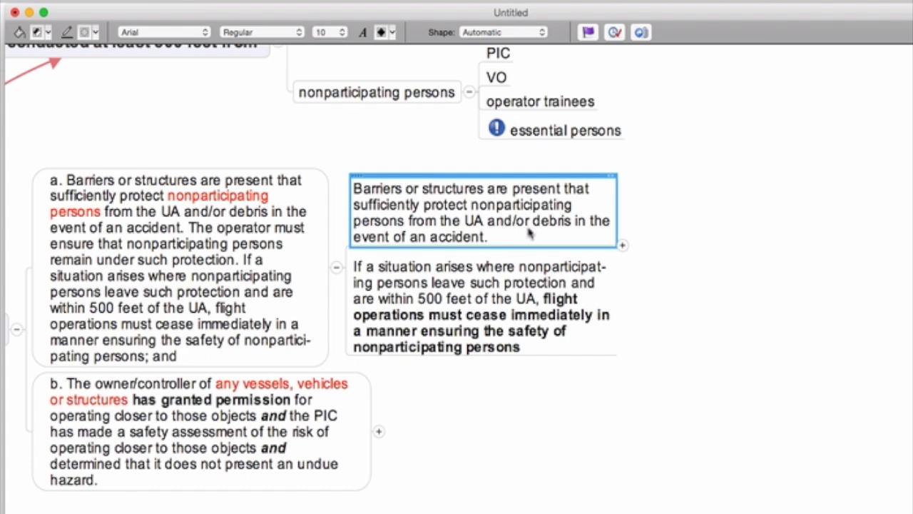
click(622, 246)
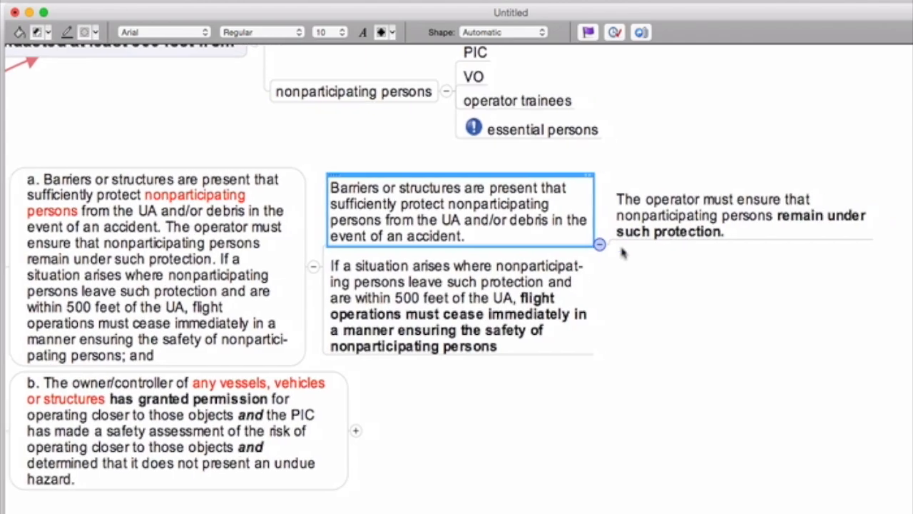
scroll(left, 3)
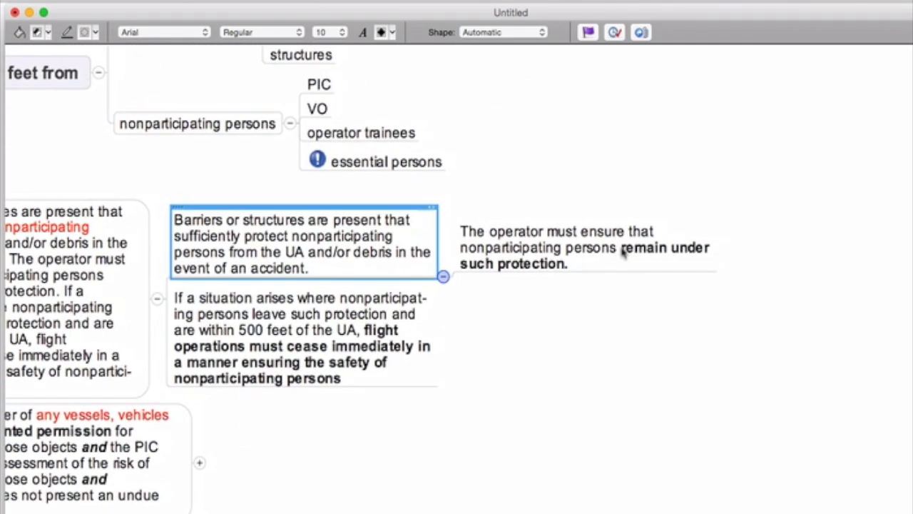
scroll(down, 3)
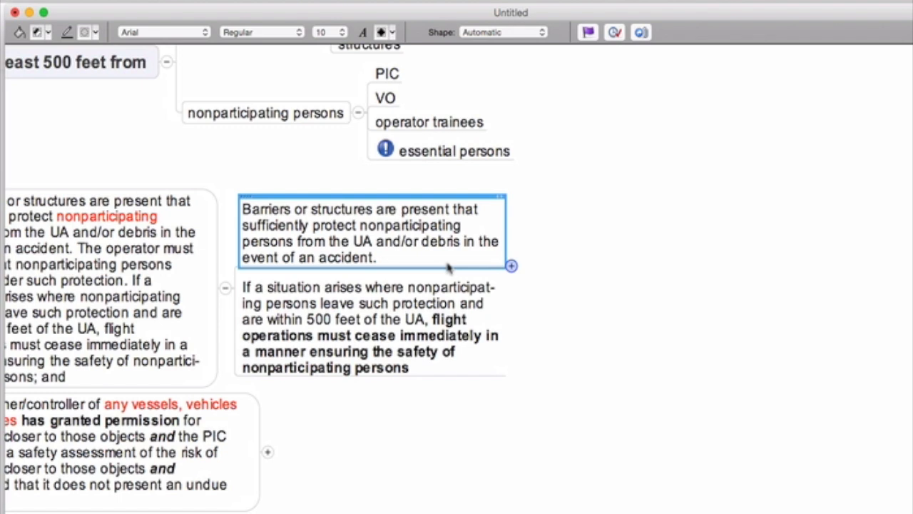
mouse_move(493, 274)
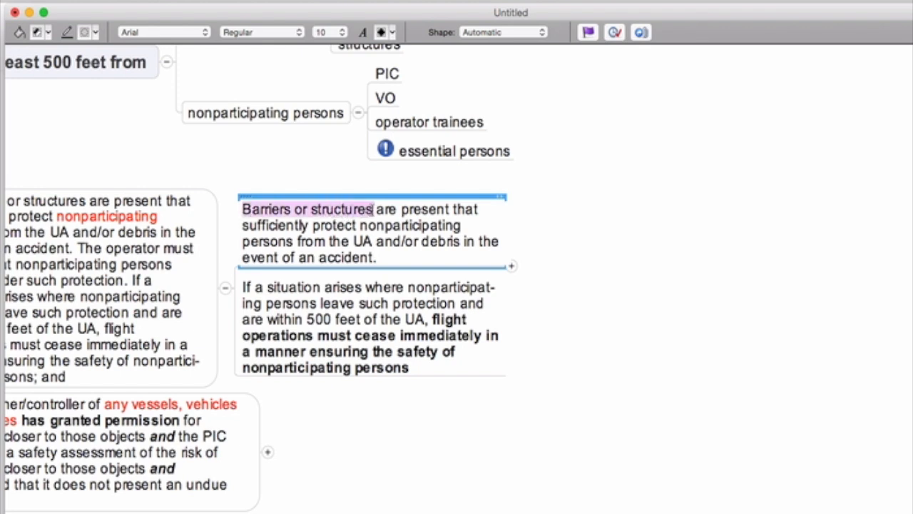
mouse_move(362, 258)
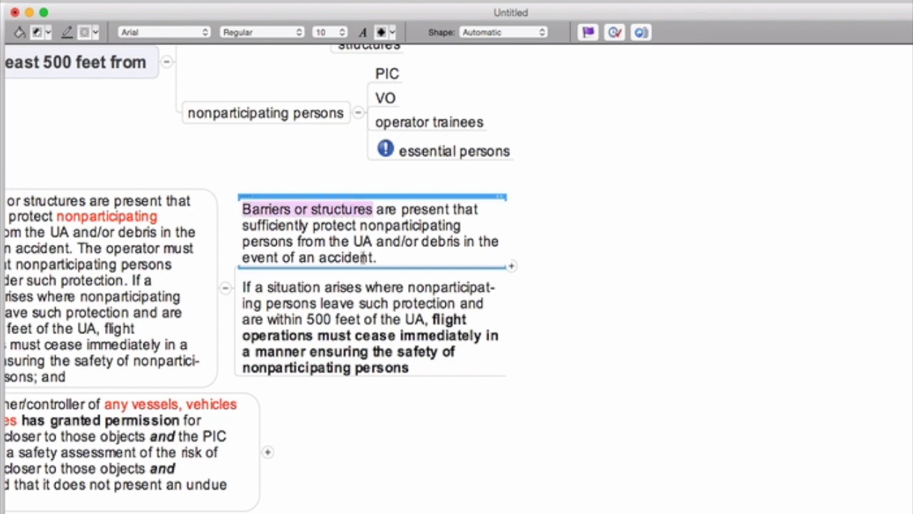
mouse_move(350, 293)
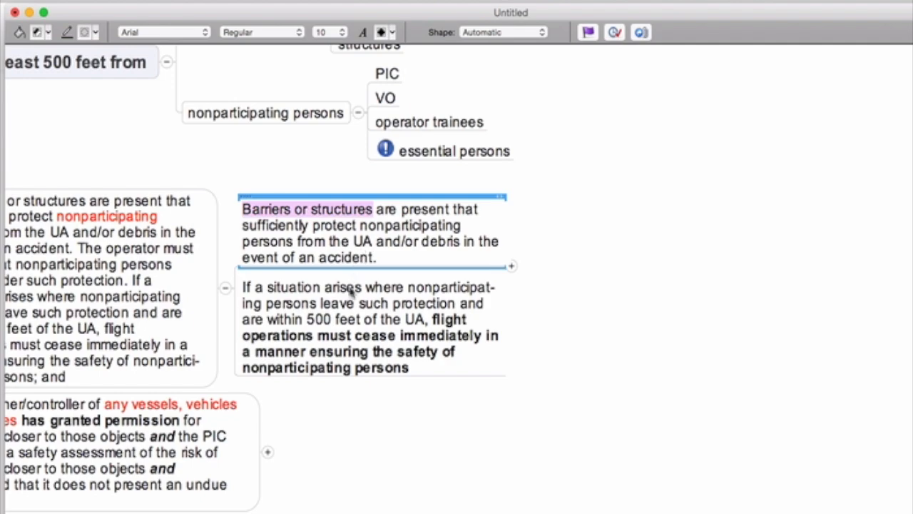
scroll(down, 3)
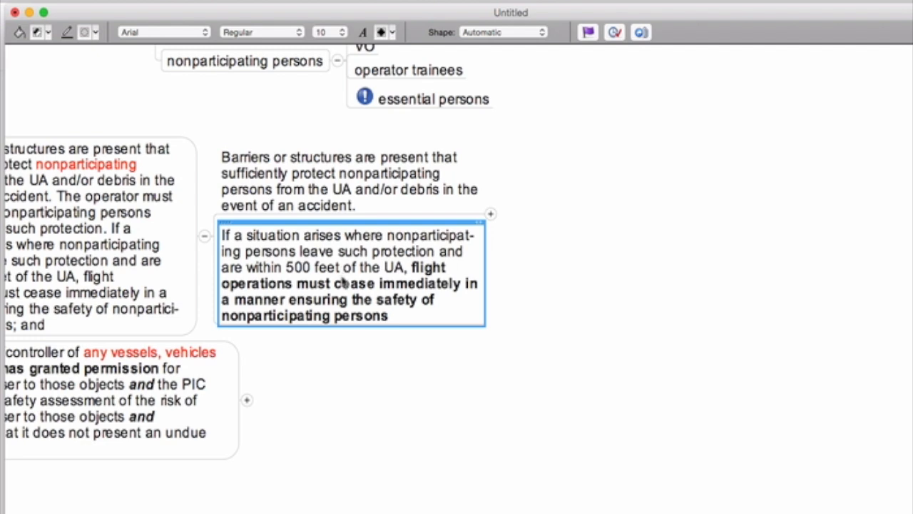
scroll(down, 3)
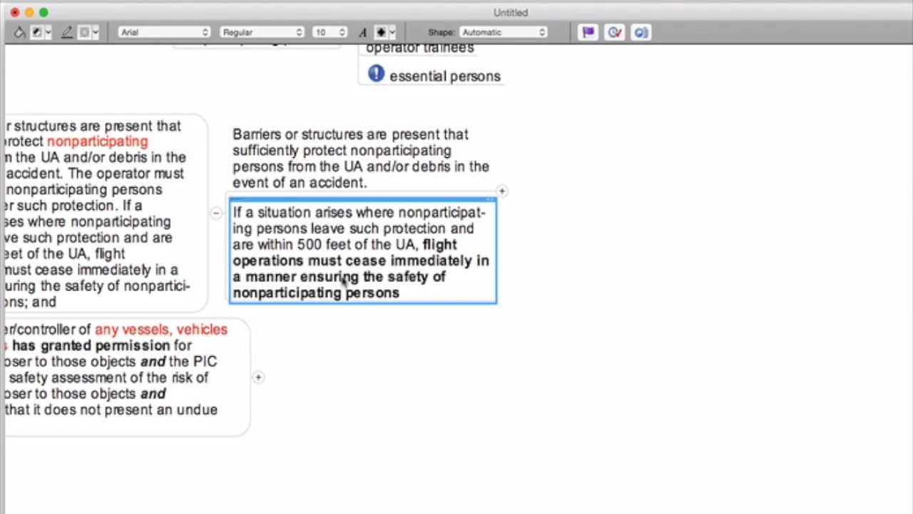
scroll(down, 3)
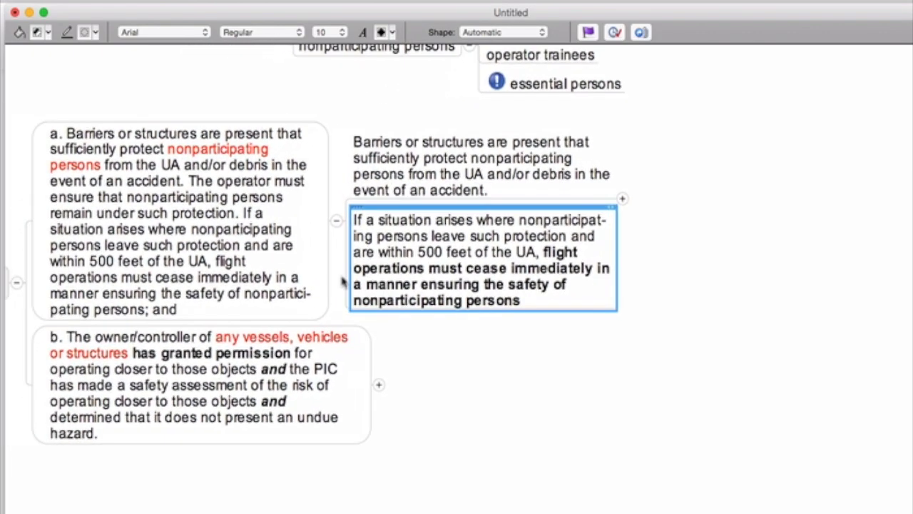
click(179, 214)
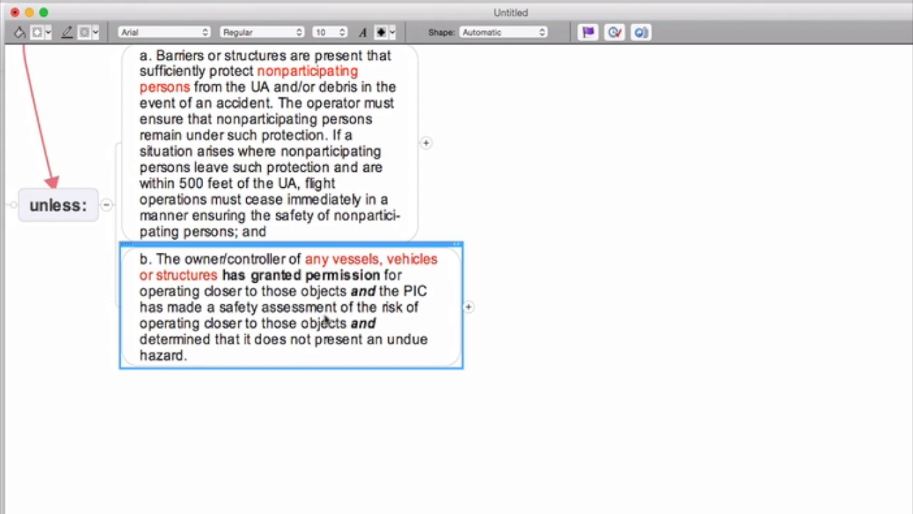
mouse_move(348, 312)
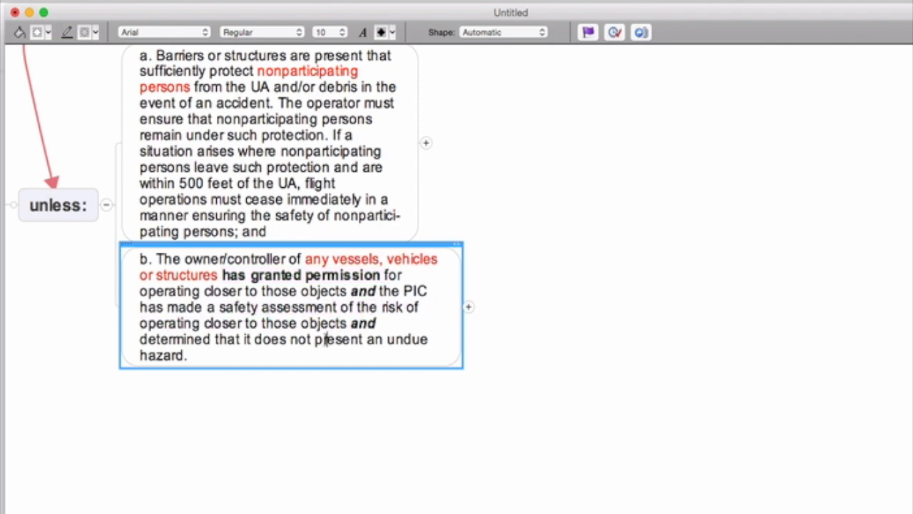
drag(315, 340, 188, 355)
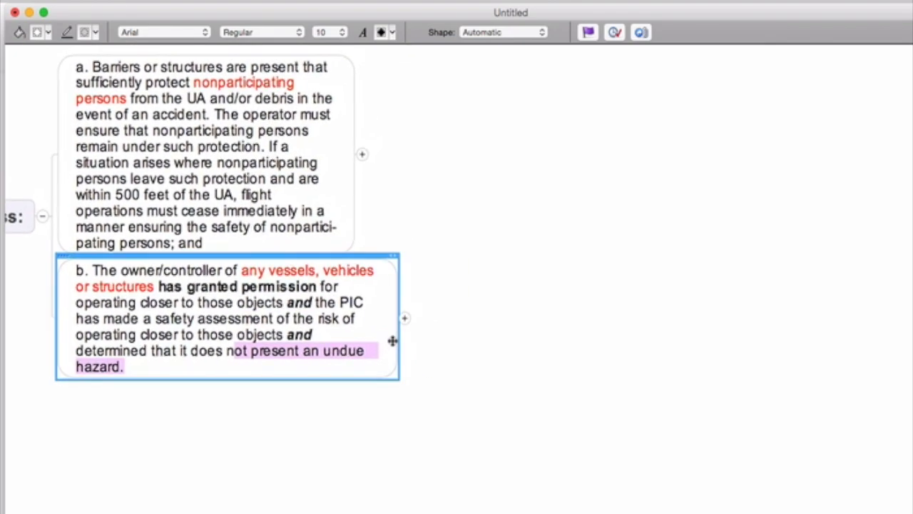
- Expand provision b into its three 'and'-linked conditions: permission granted, PIC safety assessment, no undue hazard
click(405, 318)
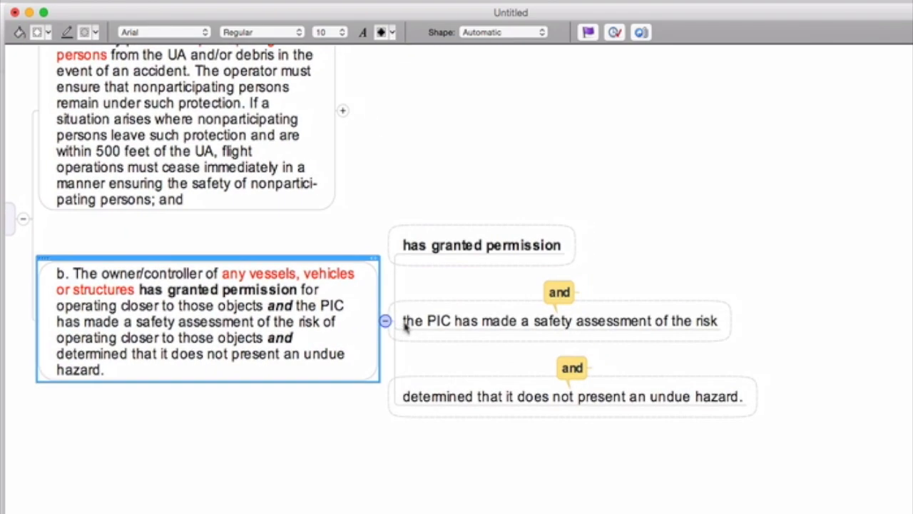
mouse_move(499, 323)
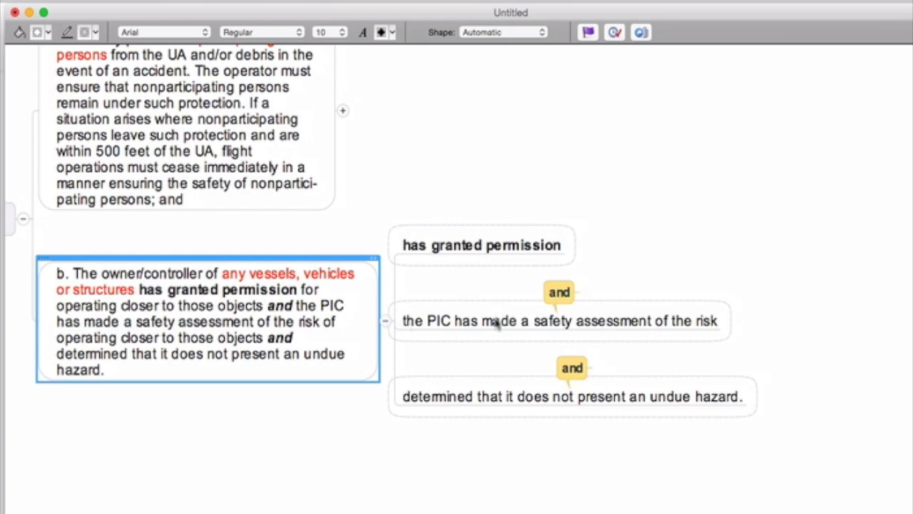
scroll(left, 3)
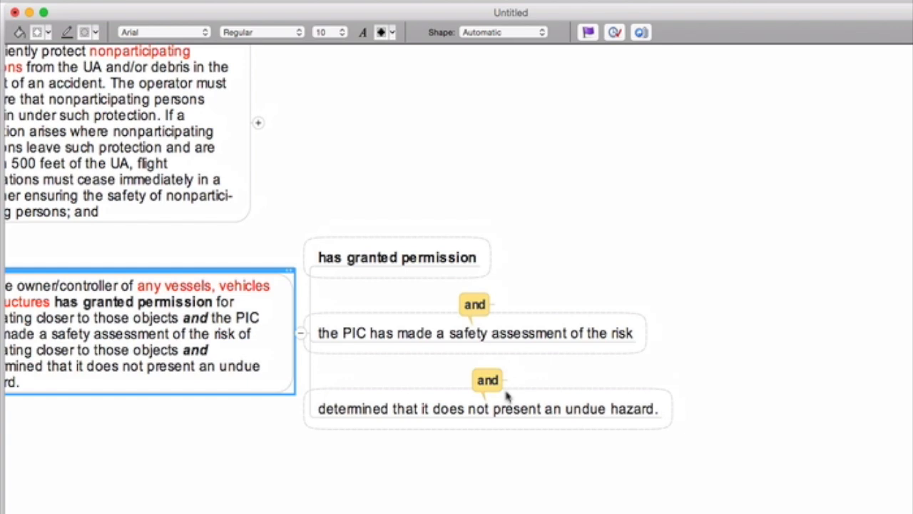
mouse_move(492, 373)
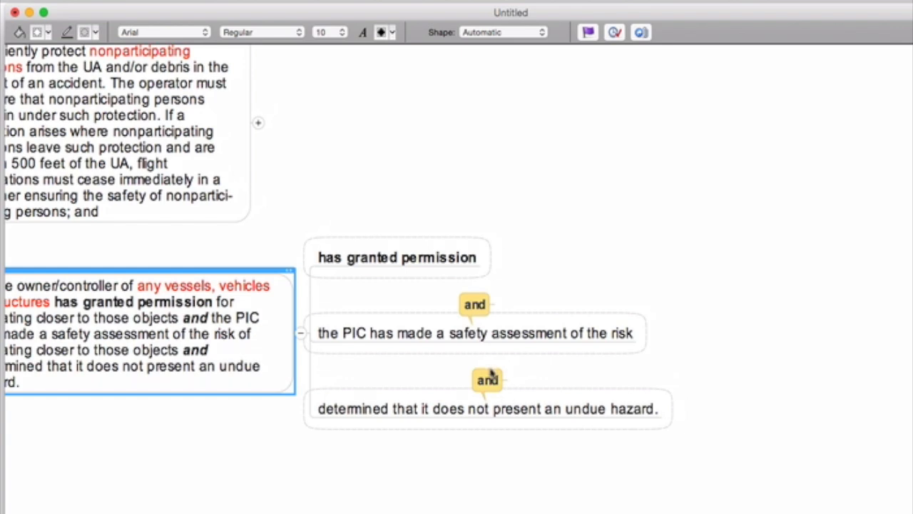